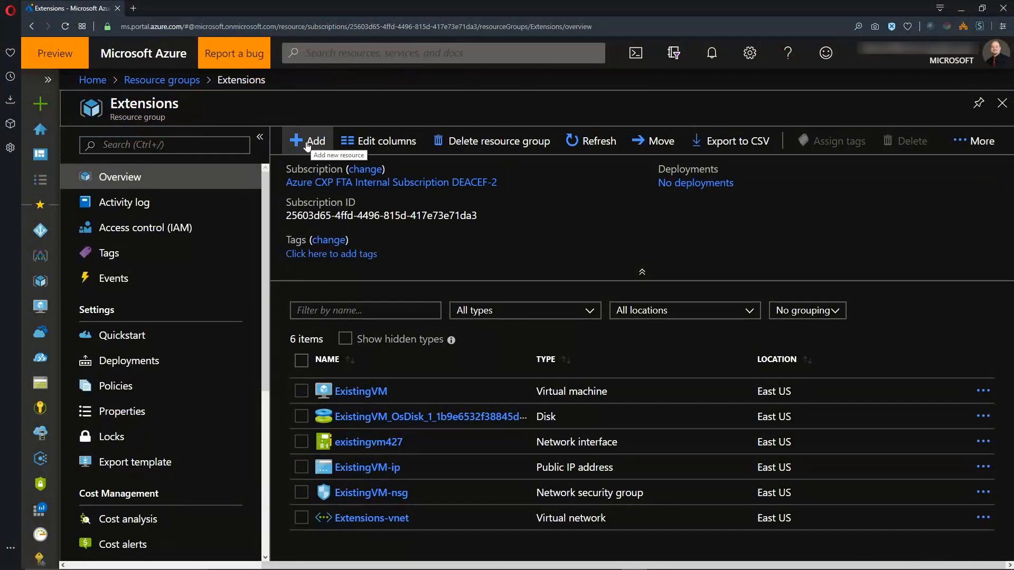
Start a new VM from the small-disk Windows Server 2019 Datacenter plan
click(308, 141)
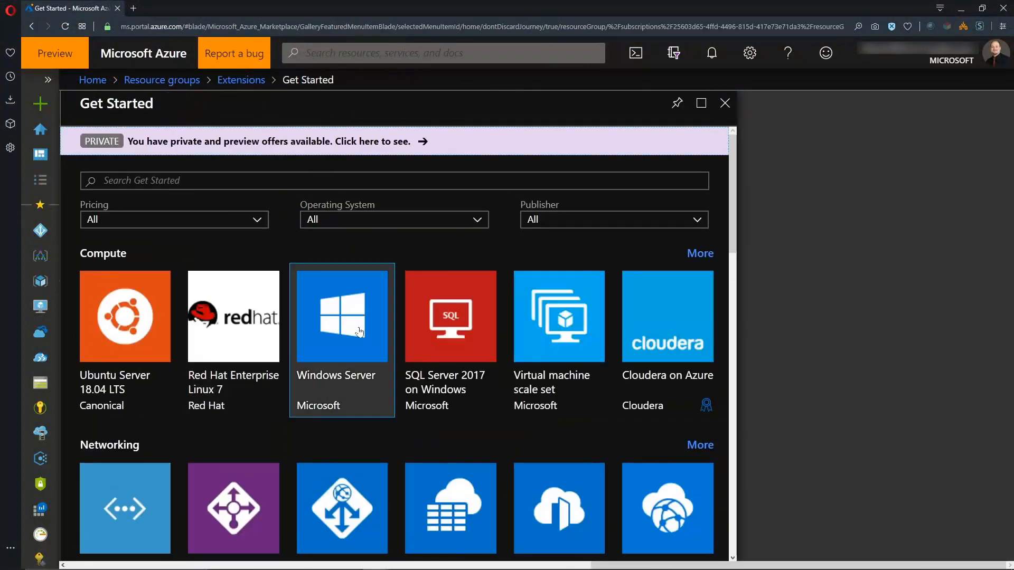
click(342, 316)
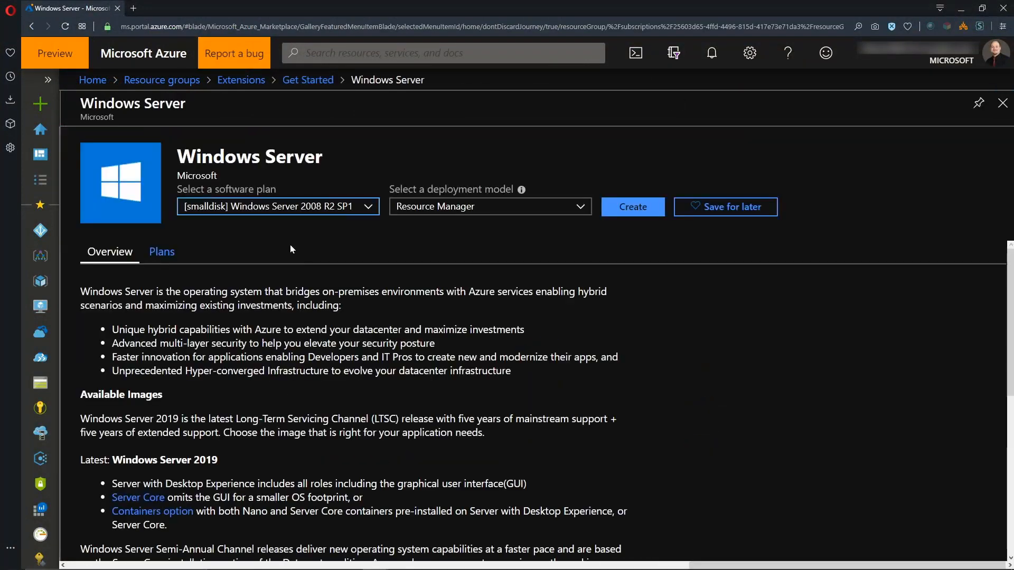
click(277, 206)
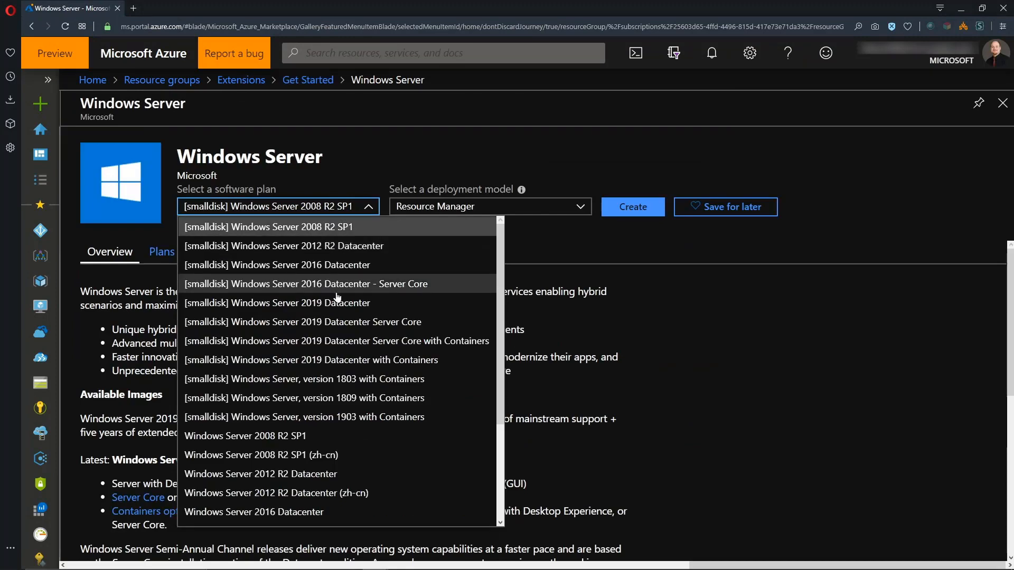
click(275, 303)
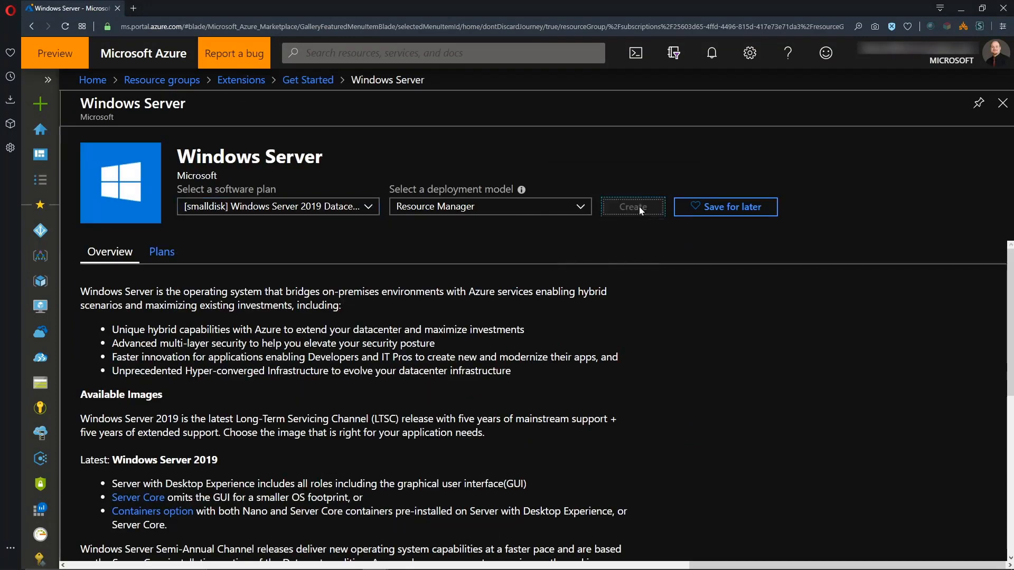
click(632, 206)
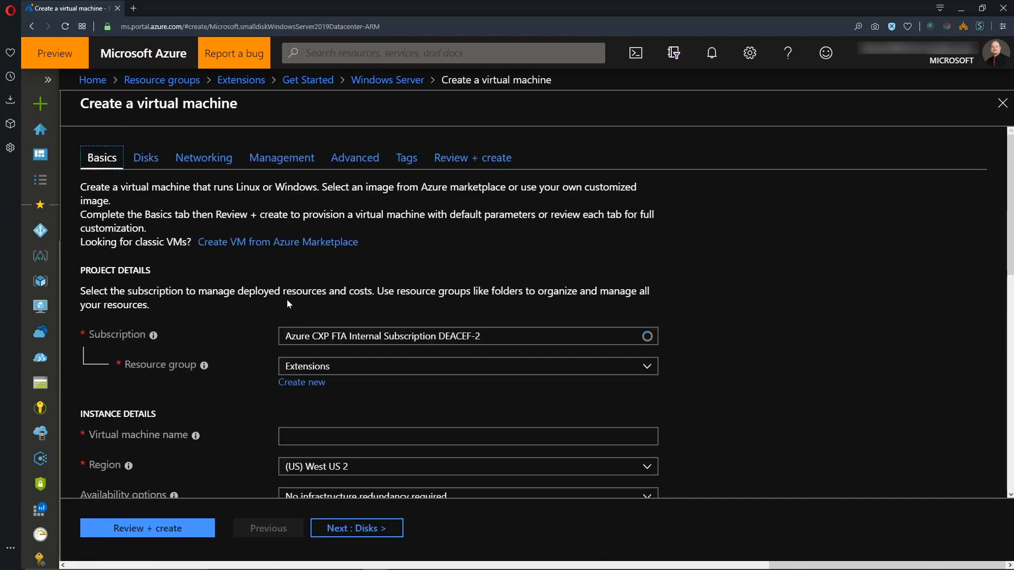
Name the VM WinExtension0 in East US using an availability zone
text(WinExtension0)
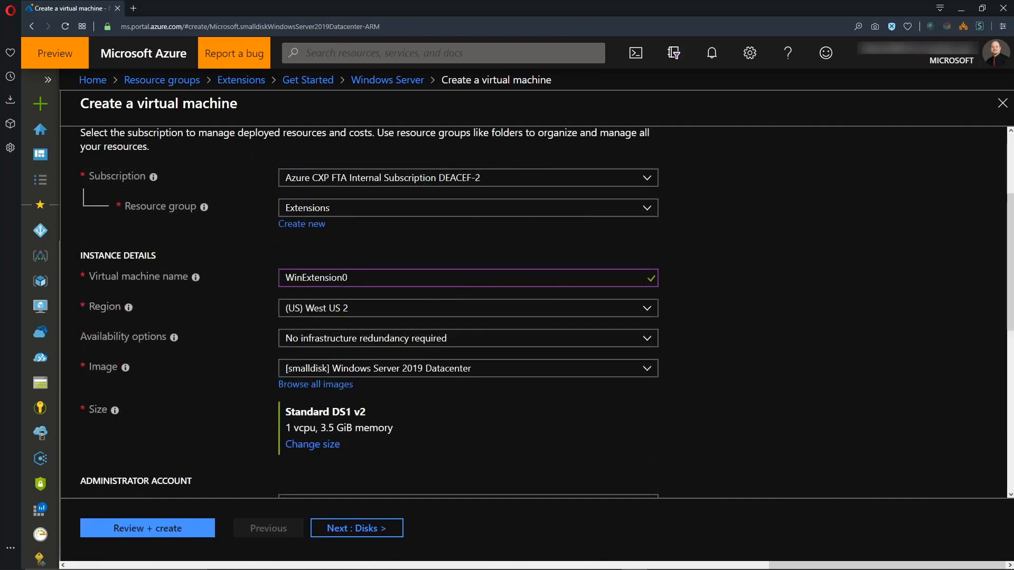
click(467, 308)
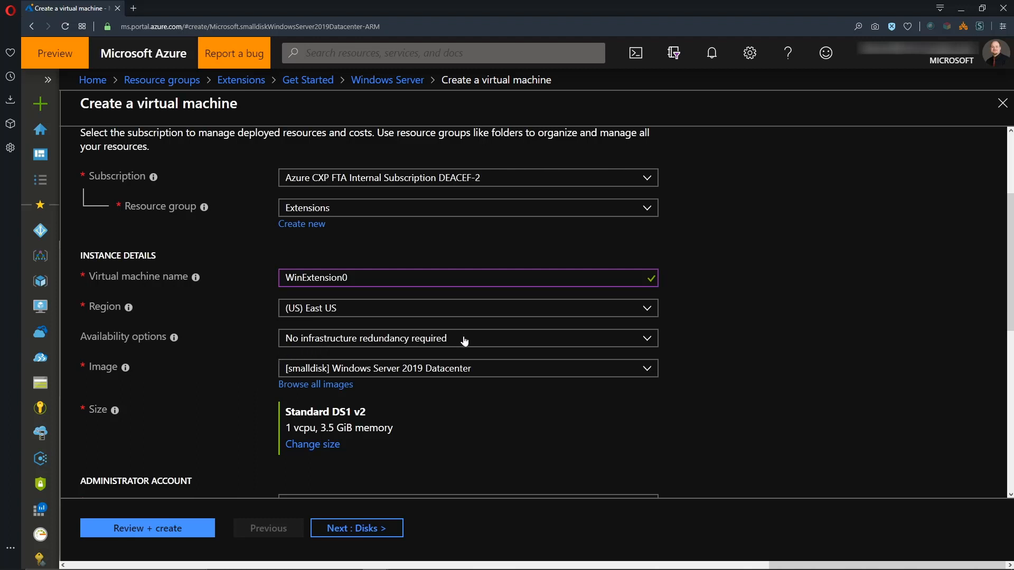
click(467, 338)
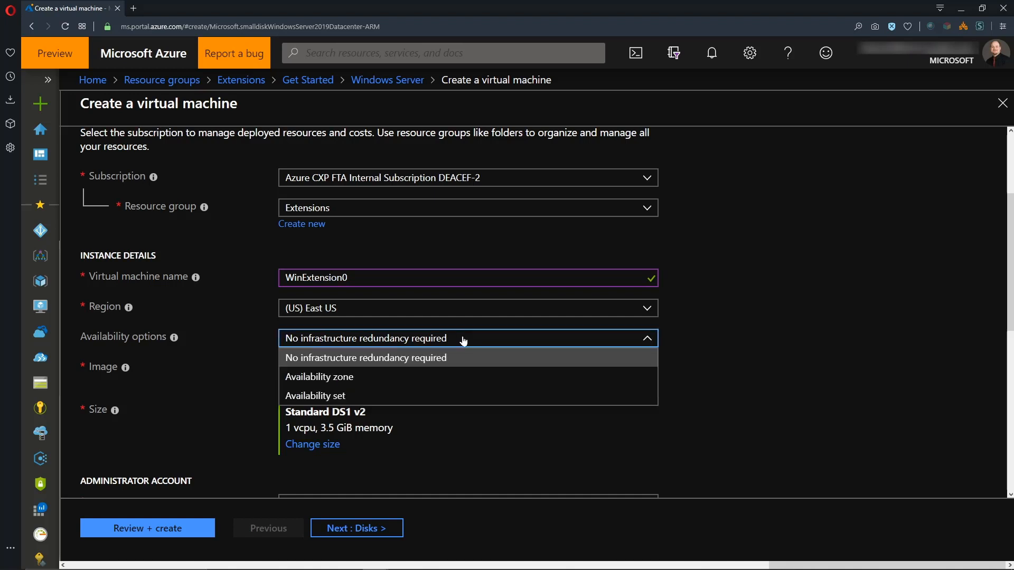
mouse_move(355, 396)
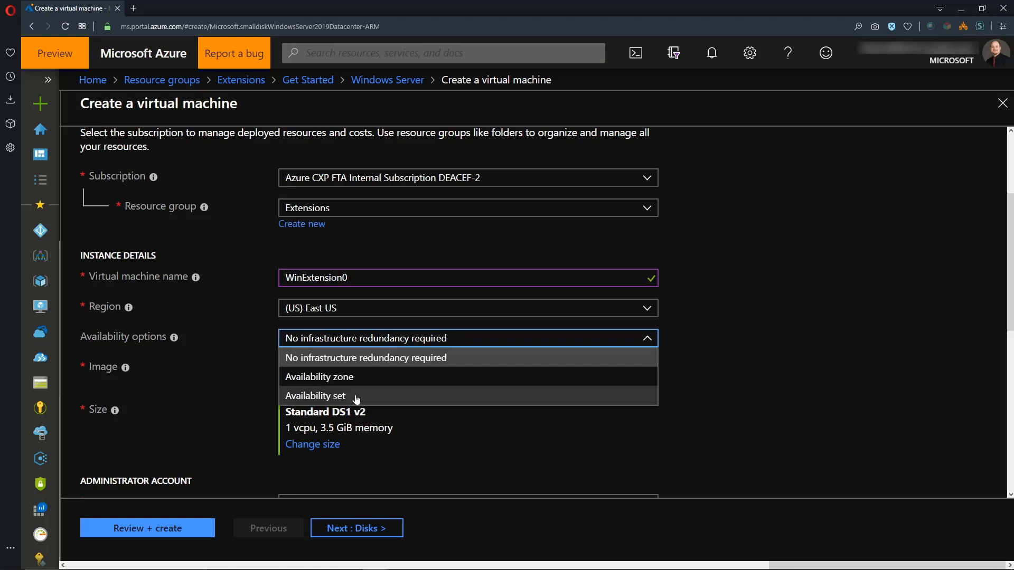
click(319, 377)
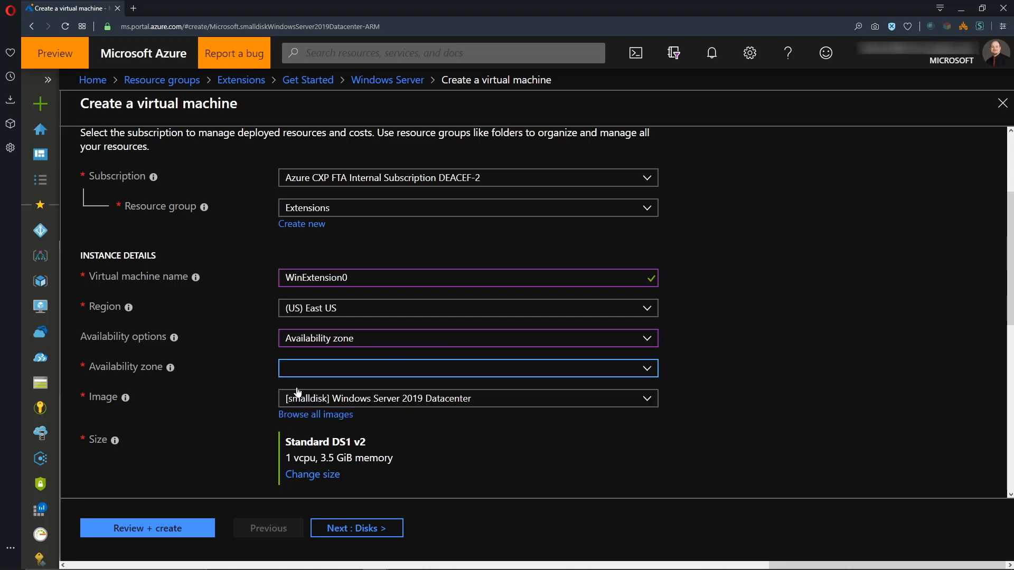
Choose the B2ms VM size
scroll(down, 3)
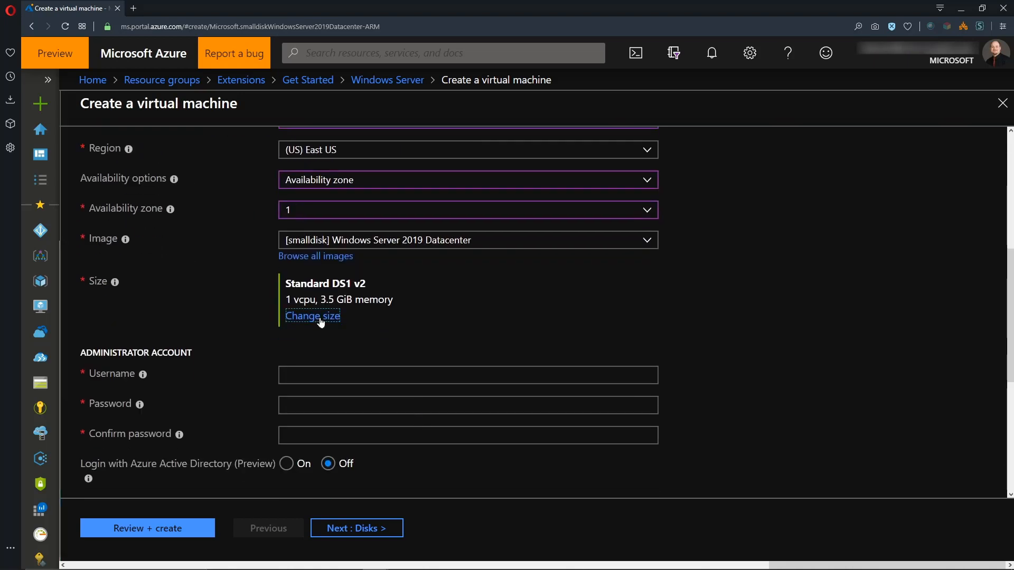
click(313, 315)
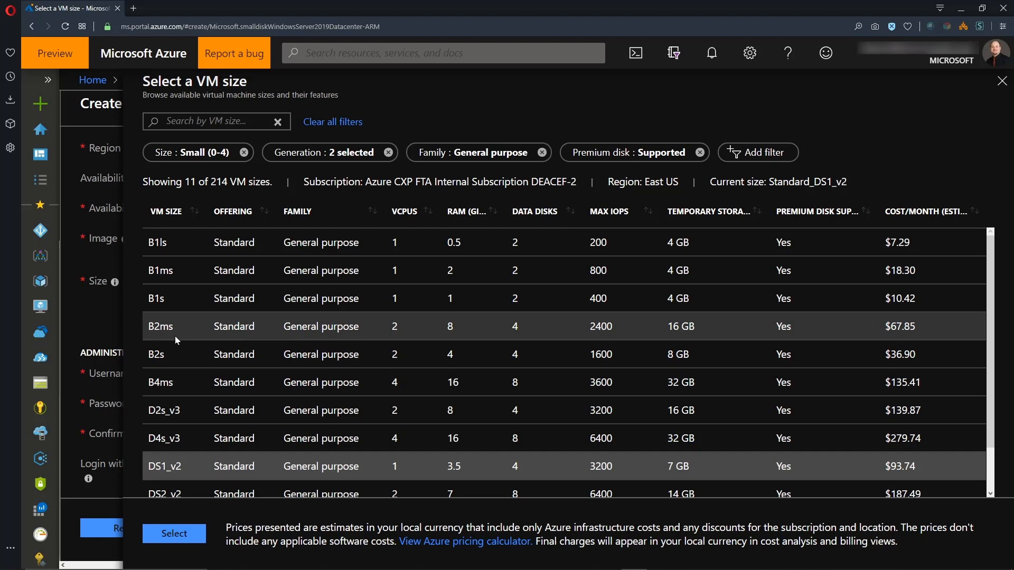
click(174, 533)
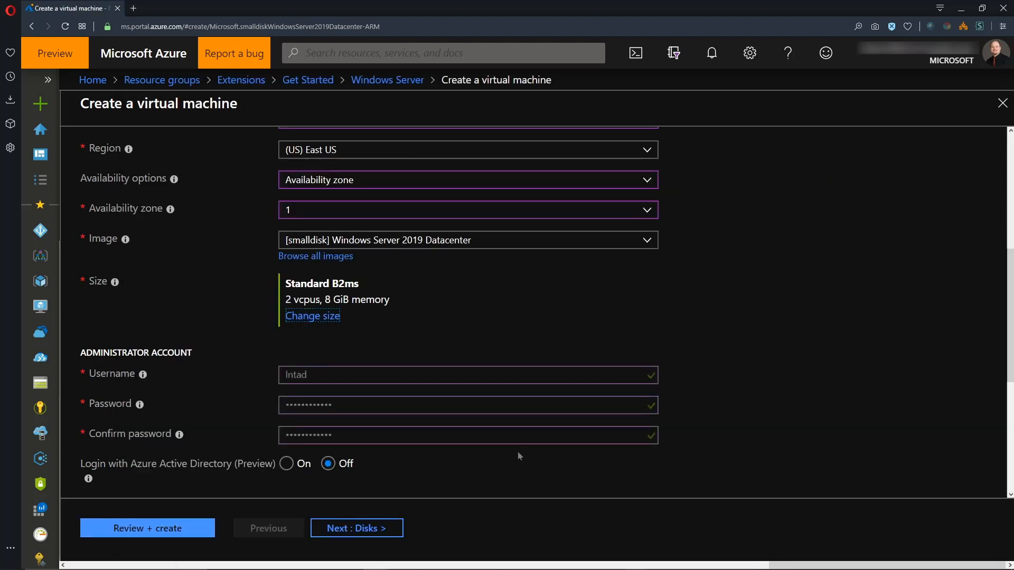
Allow HTTP and HTTPS inbound ports from the internet
scroll(down, 3)
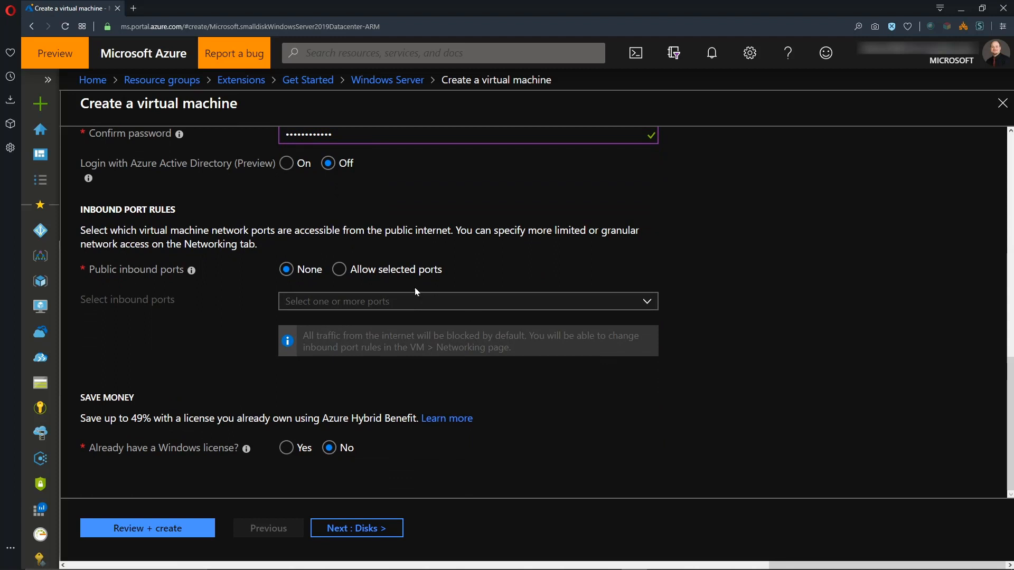
click(339, 269)
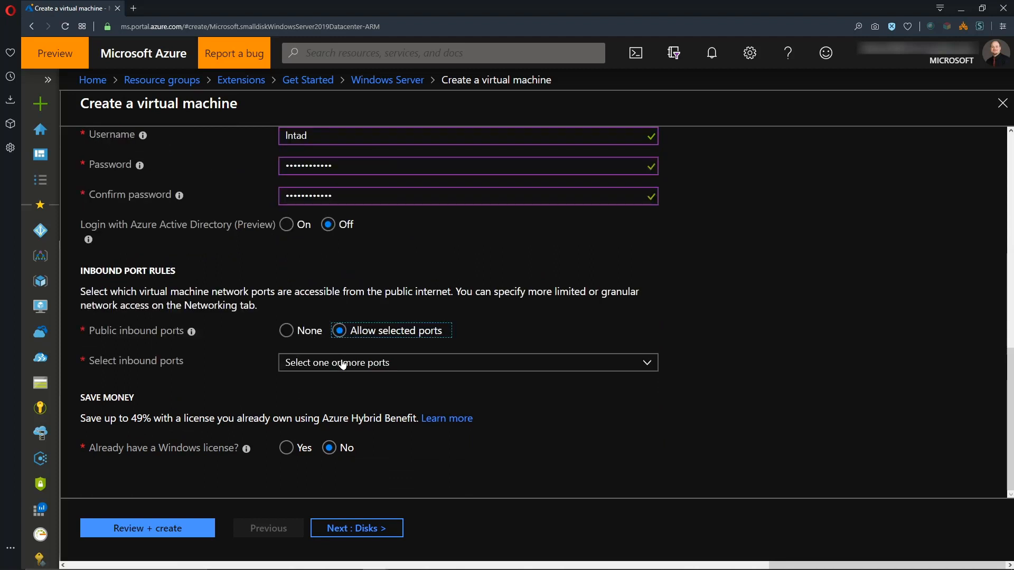
click(468, 362)
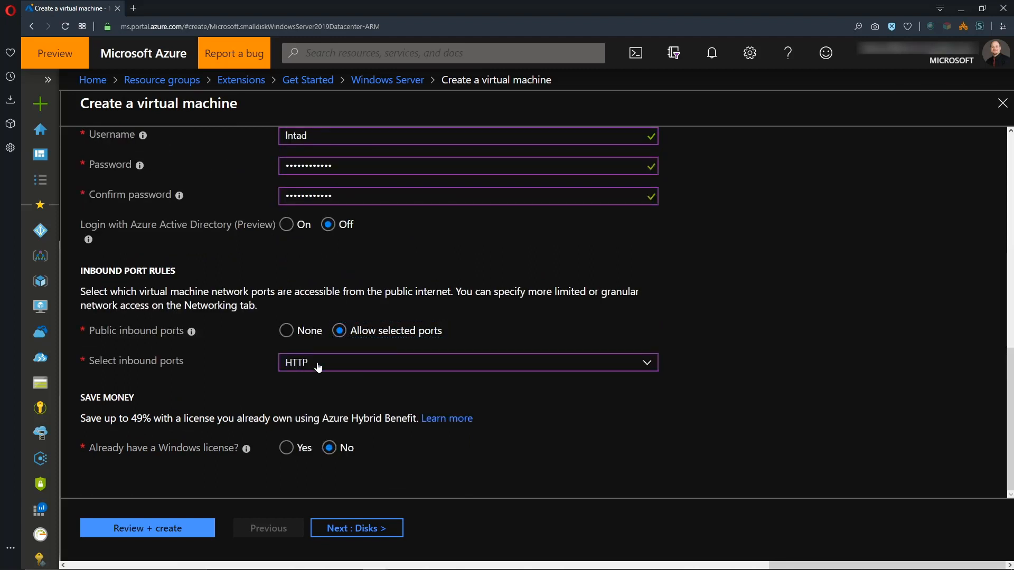
click(468, 362)
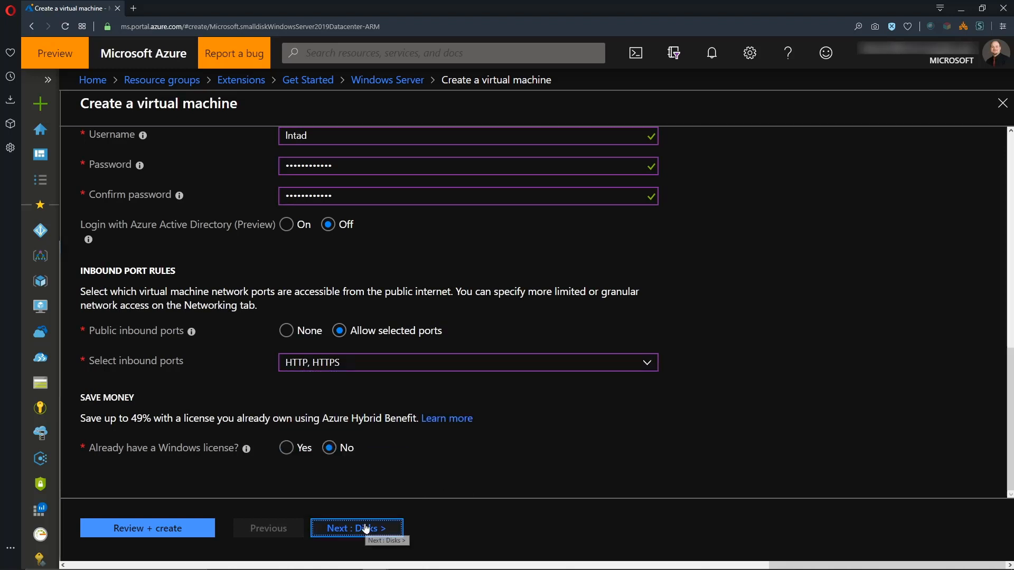
Keep disk, networking and management defaults and reach the Advanced settings
click(356, 528)
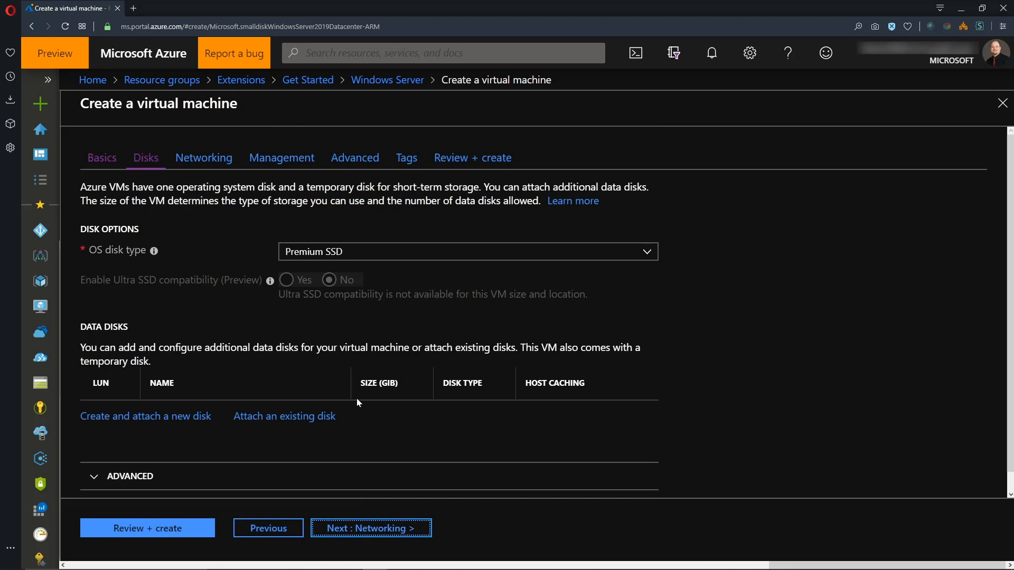
mouse_move(371, 528)
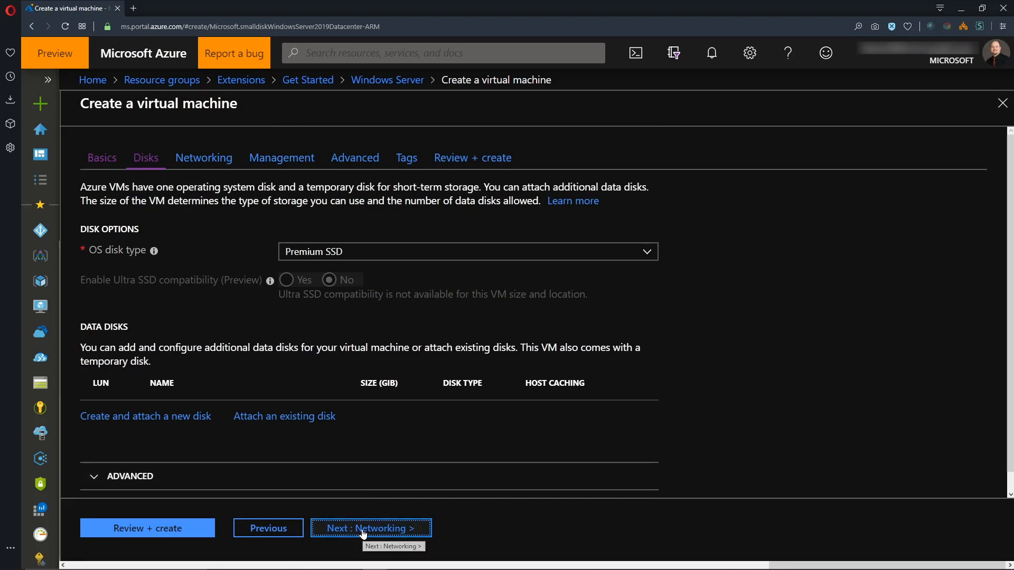
click(370, 528)
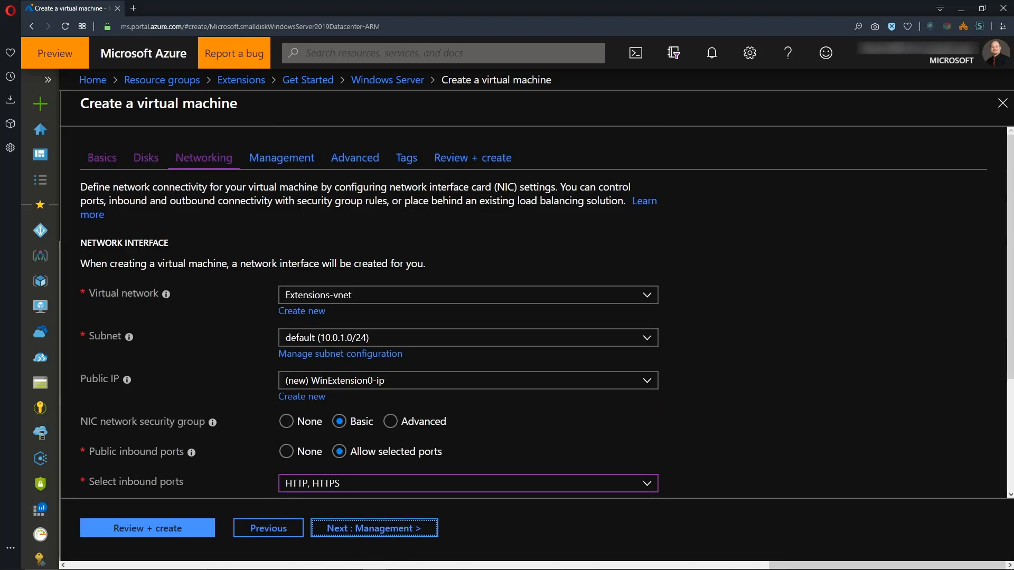
scroll(down, 3)
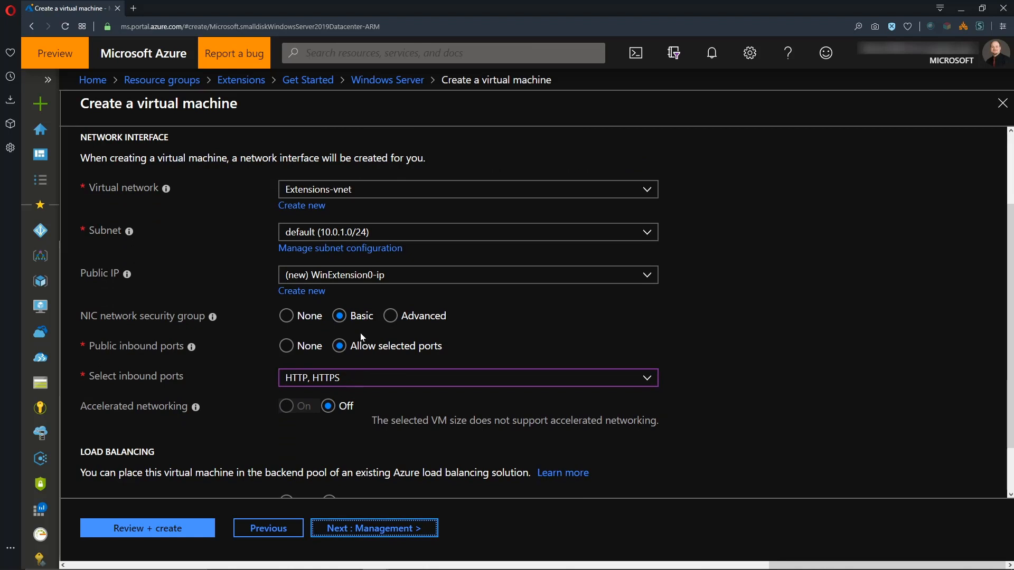
mouse_move(350, 275)
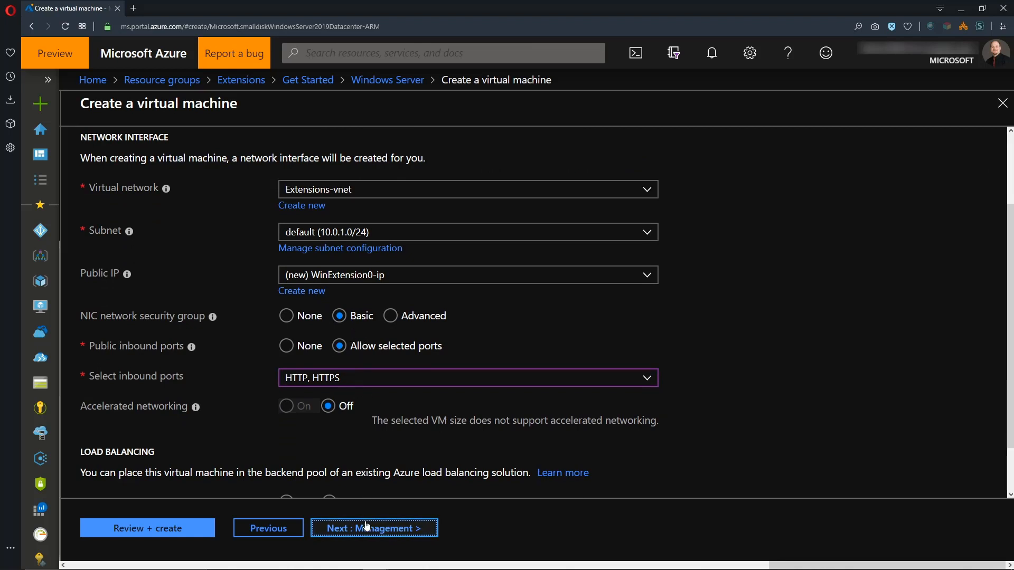
click(374, 528)
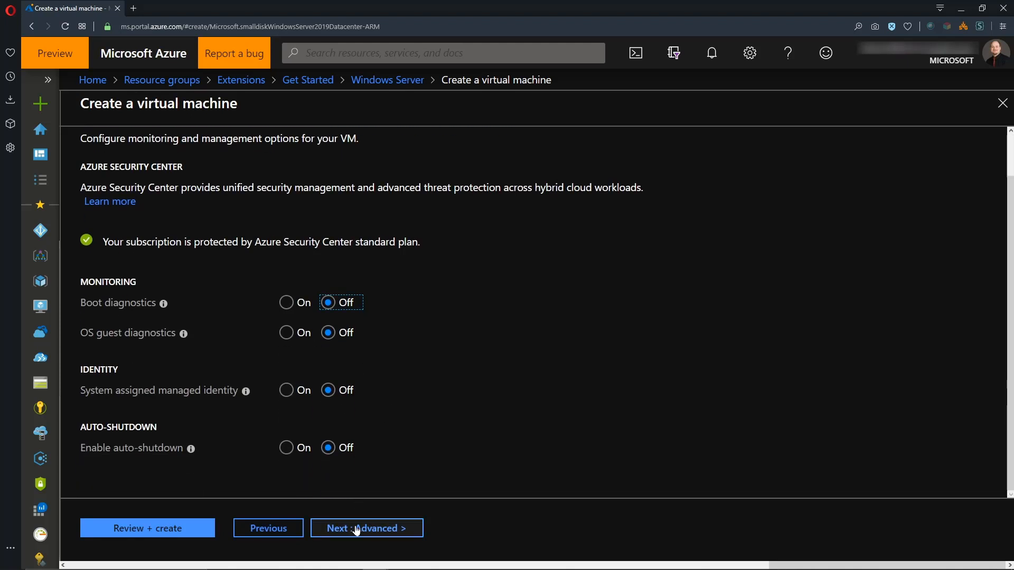
click(367, 528)
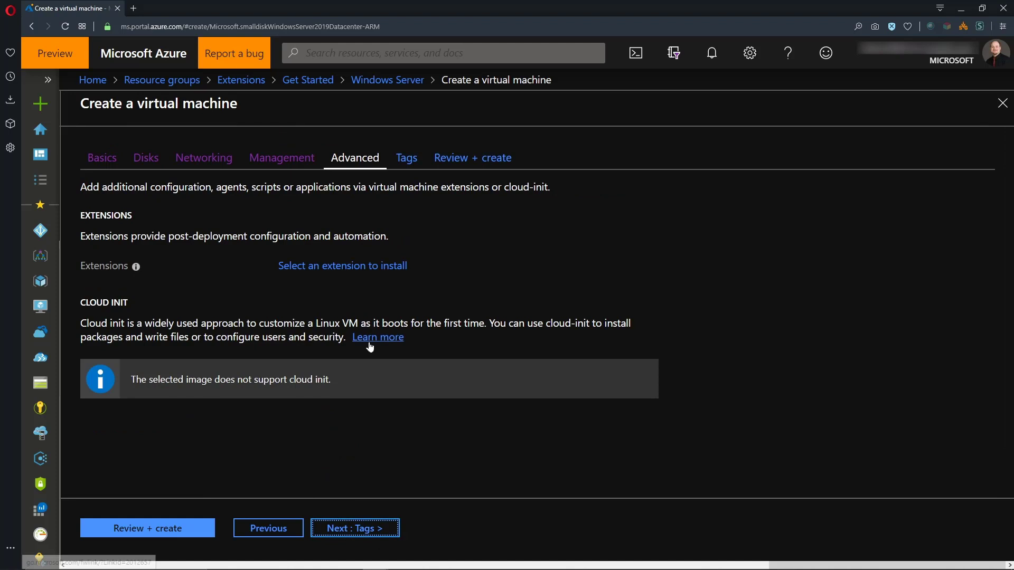
mouse_move(347, 304)
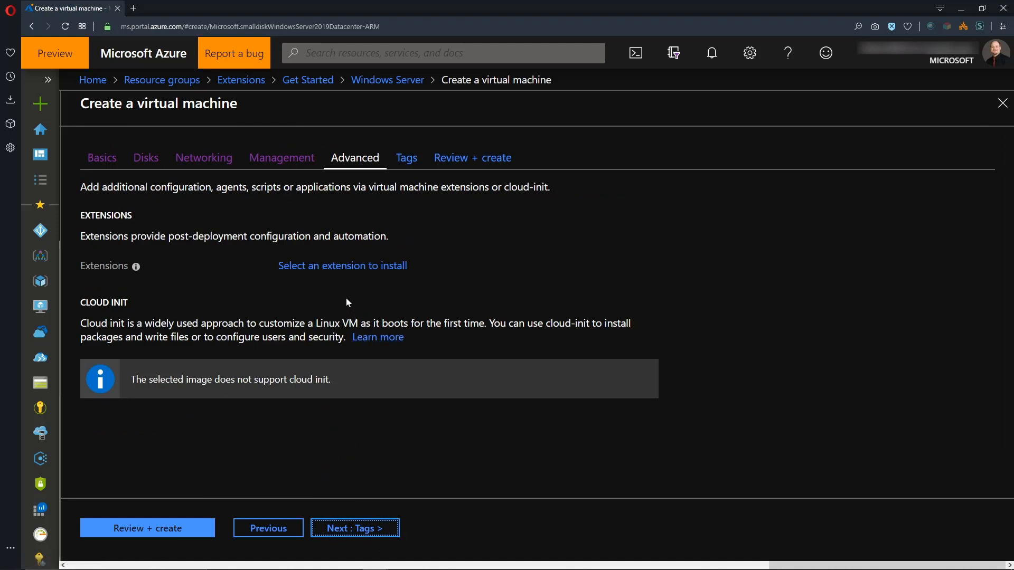
mouse_move(343, 291)
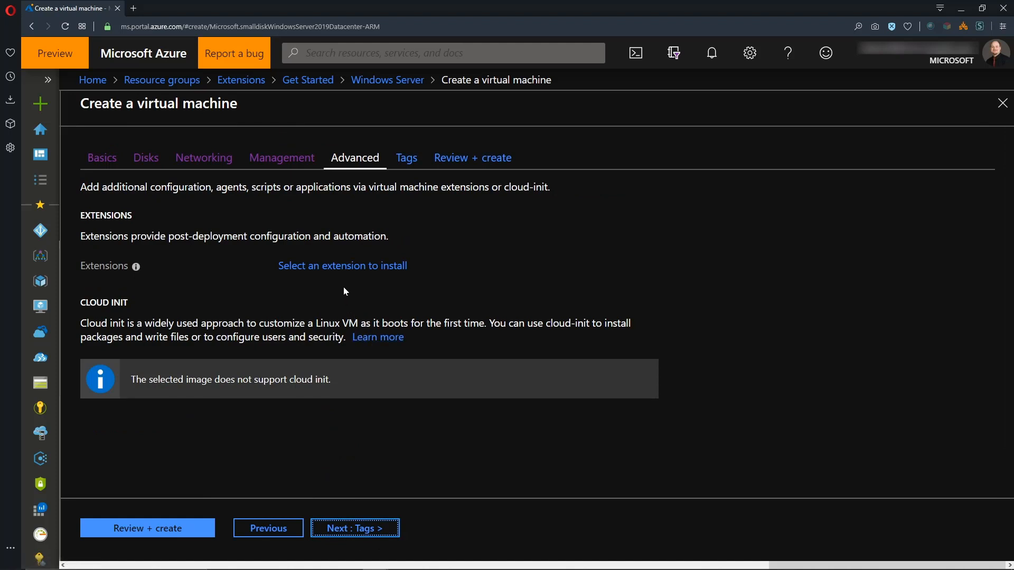
Choose the Custom Script Extension from the available extensions and begin installing it
click(343, 266)
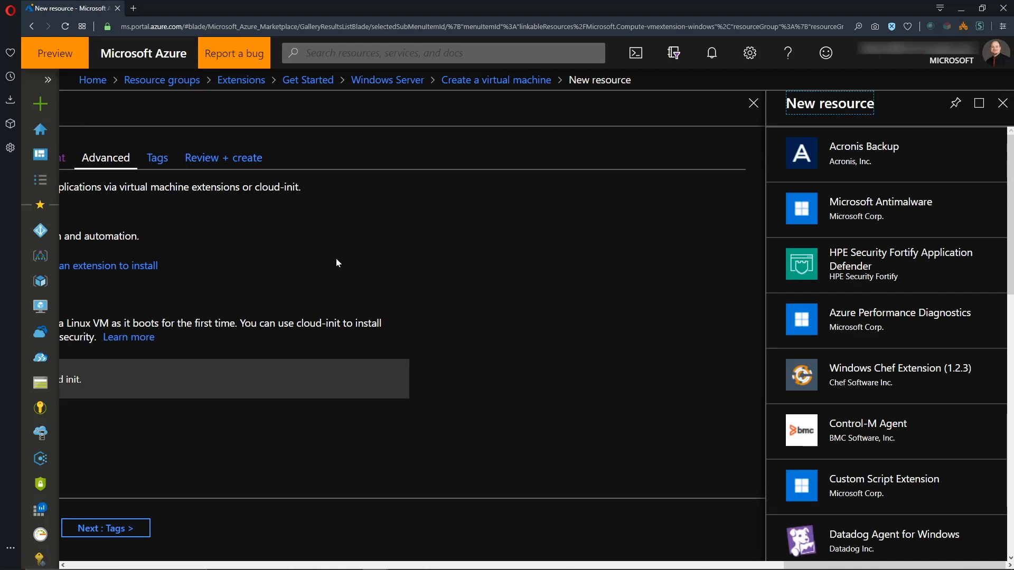
mouse_move(923, 293)
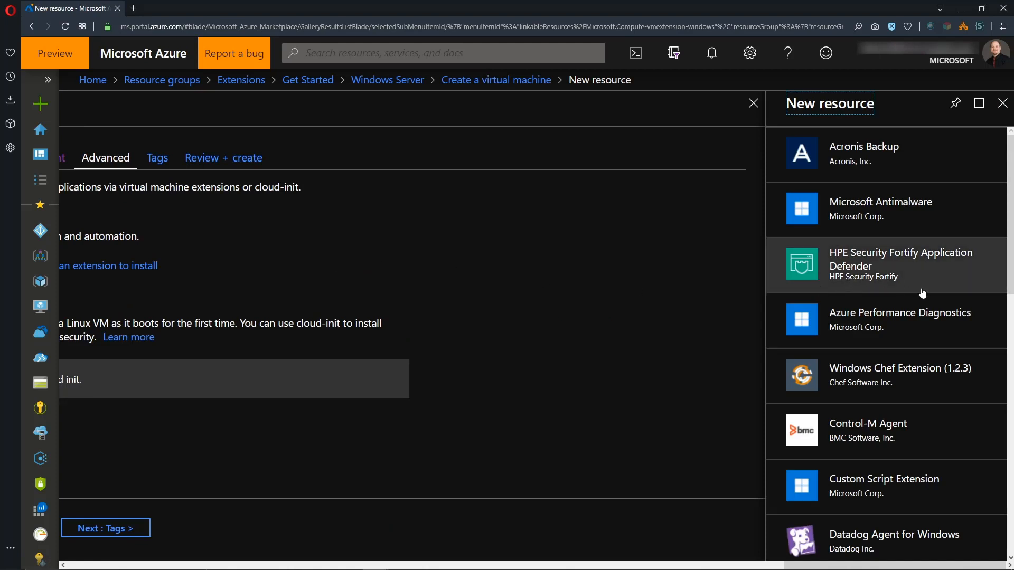
scroll(down, 3)
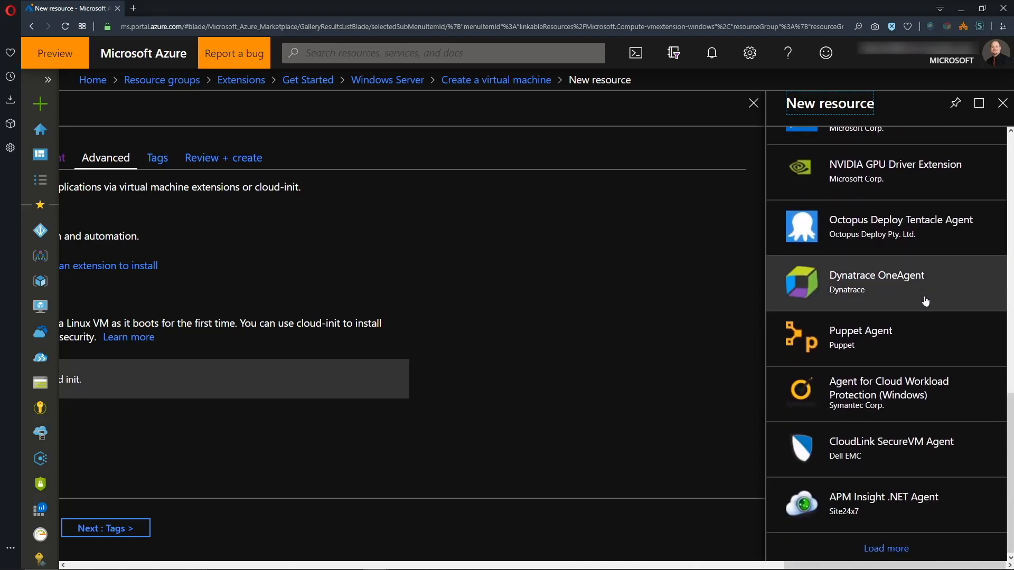
scroll(down, 3)
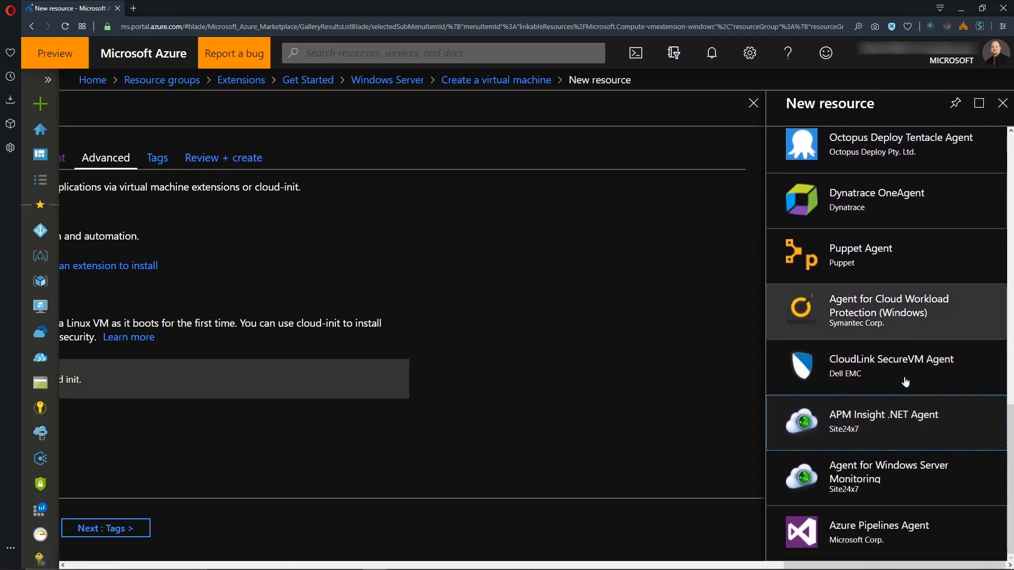
scroll(up, 3)
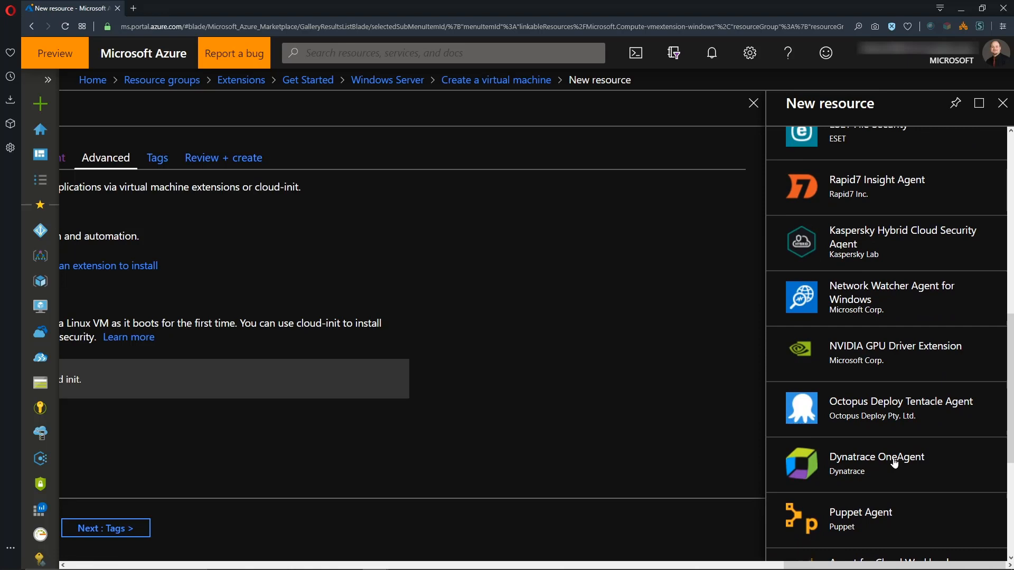
scroll(up, 3)
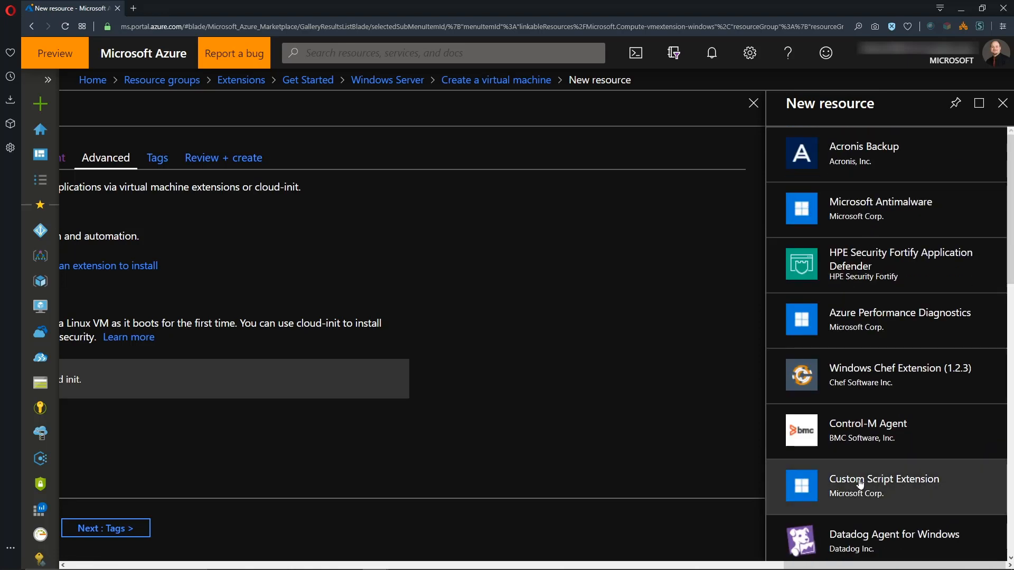
click(884, 486)
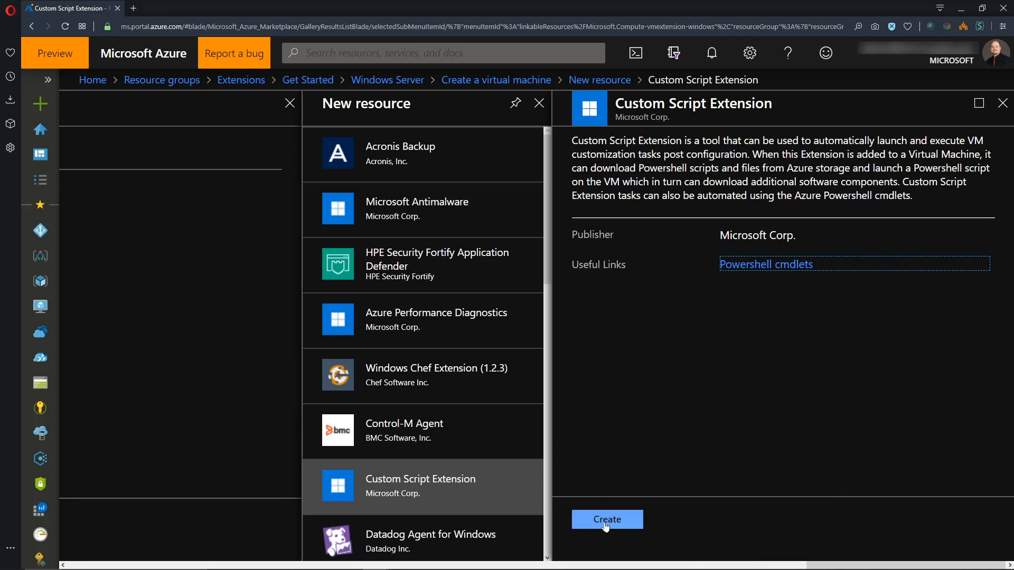
click(606, 520)
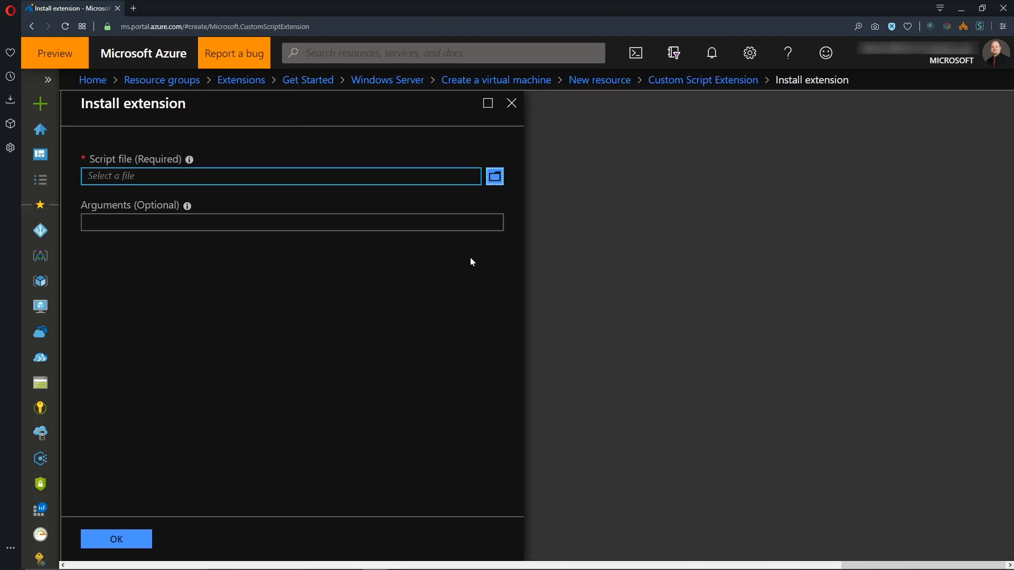
mouse_move(502, 180)
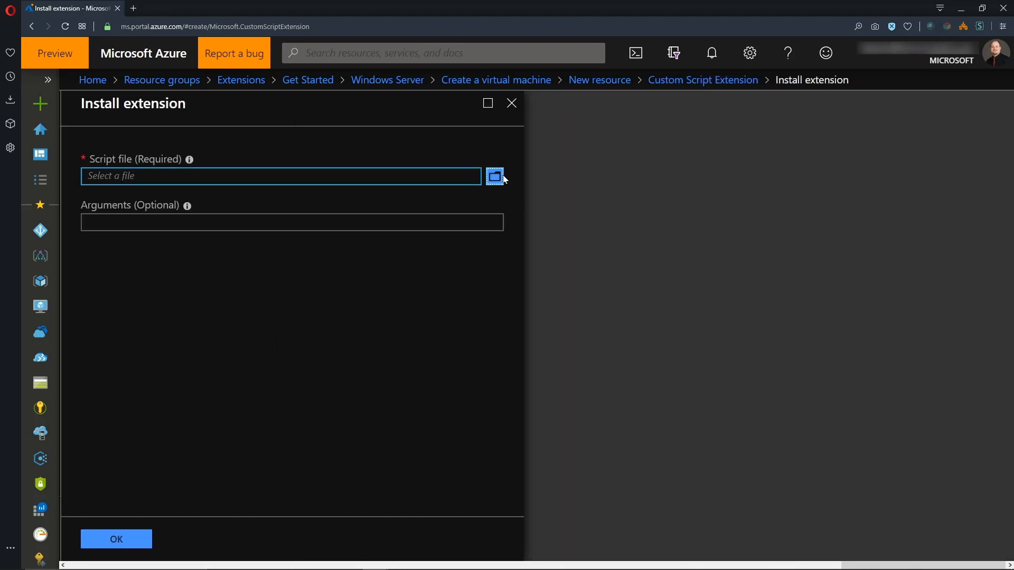
Upload AA-Install_IIS.ps1 as the script and confirm the extension
click(495, 176)
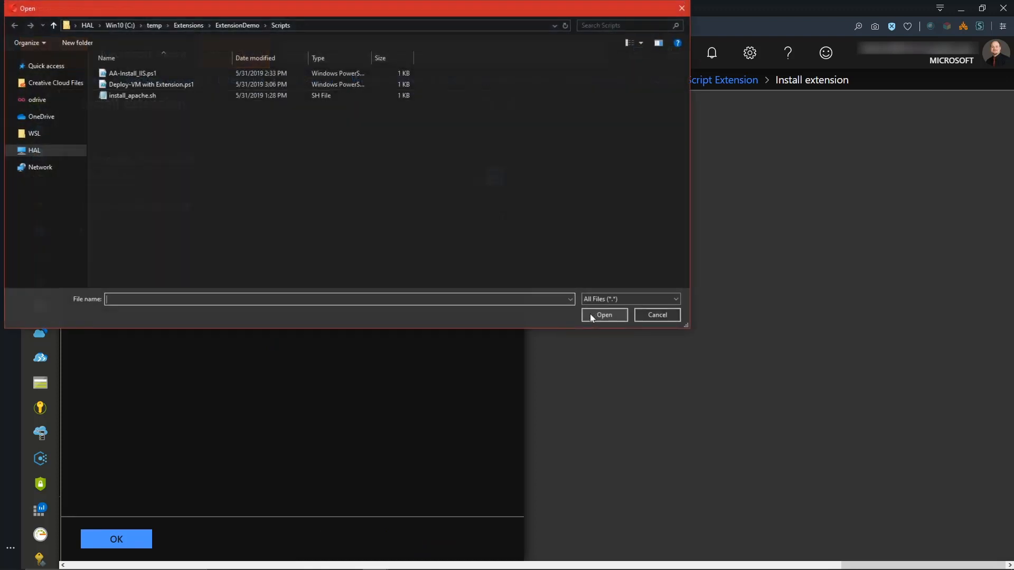
click(132, 72)
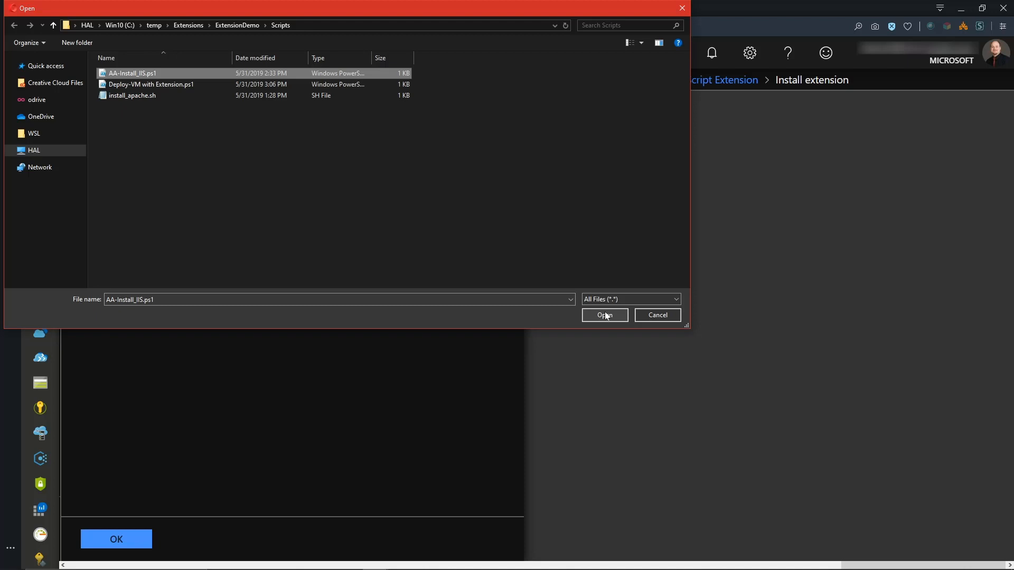
click(604, 315)
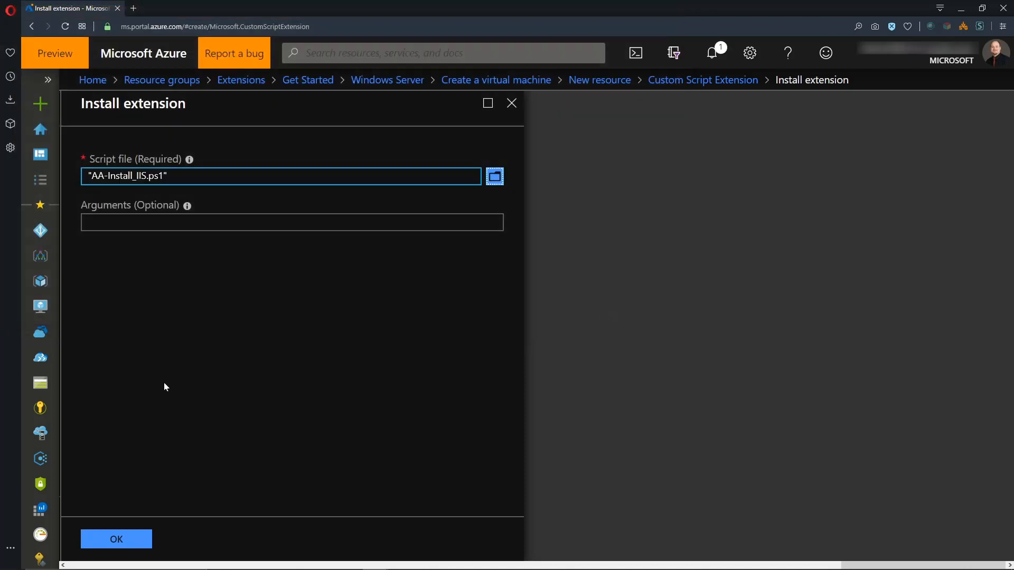
mouse_move(146, 414)
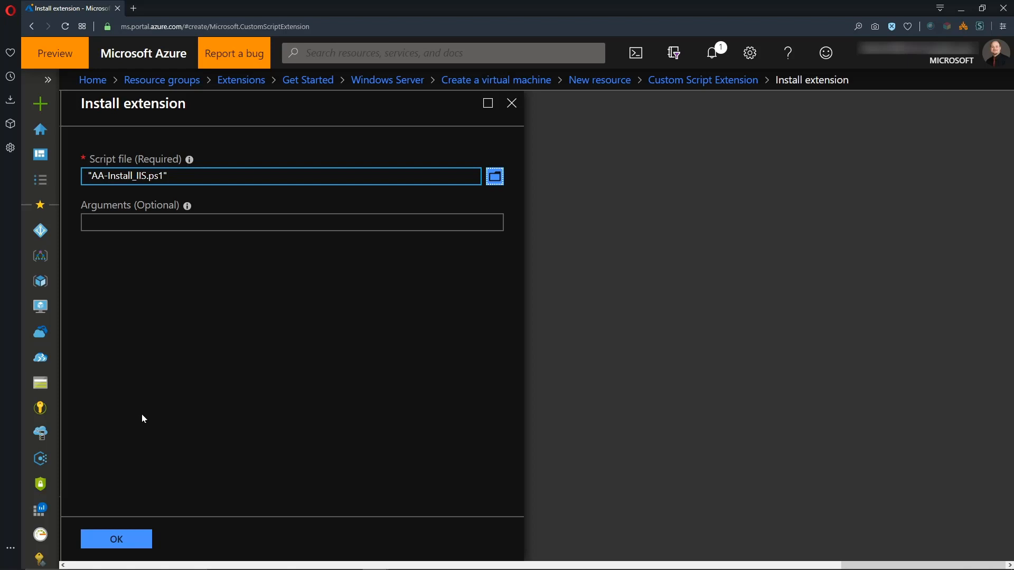
mouse_move(117, 540)
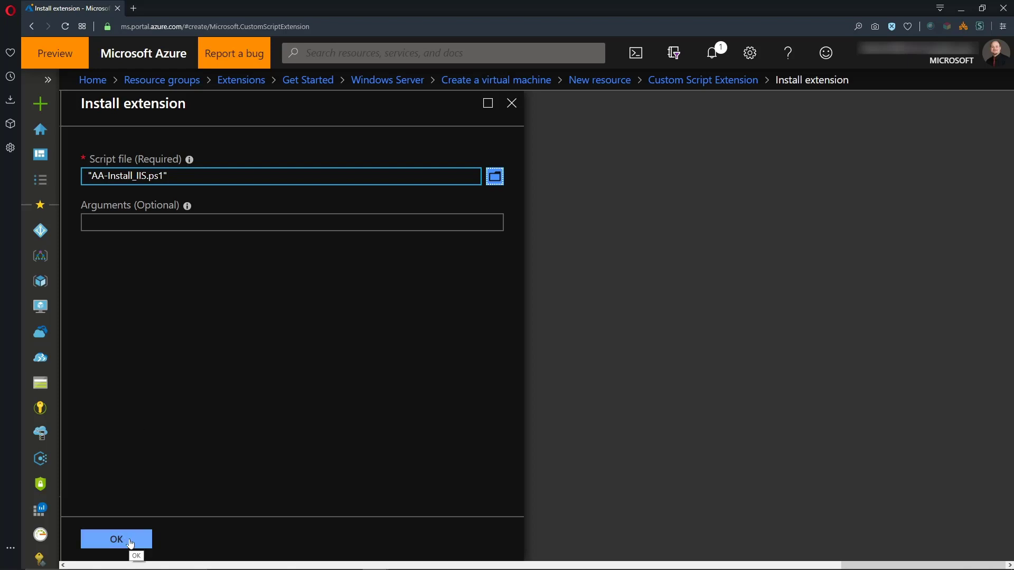
click(116, 540)
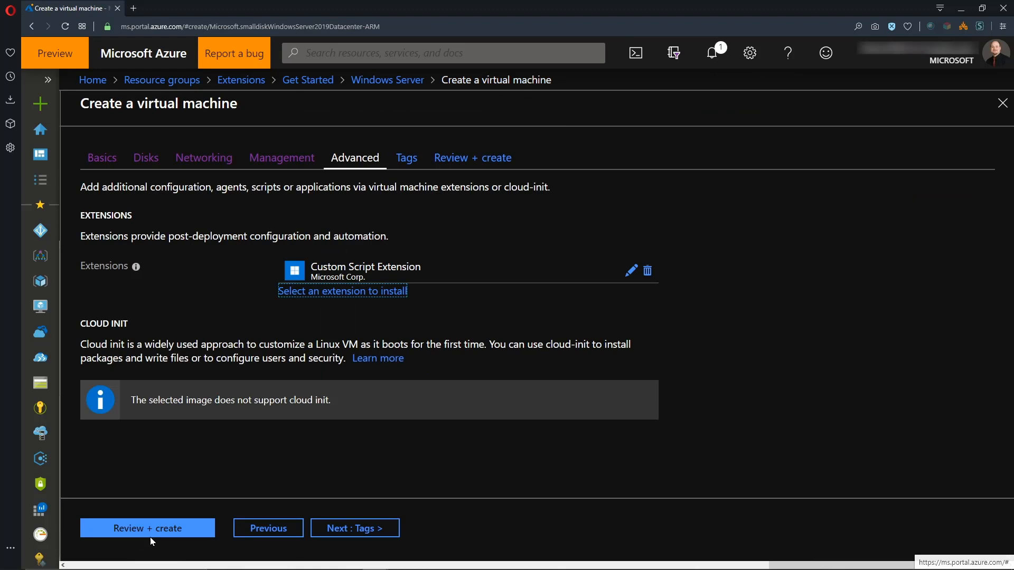
mouse_move(163, 534)
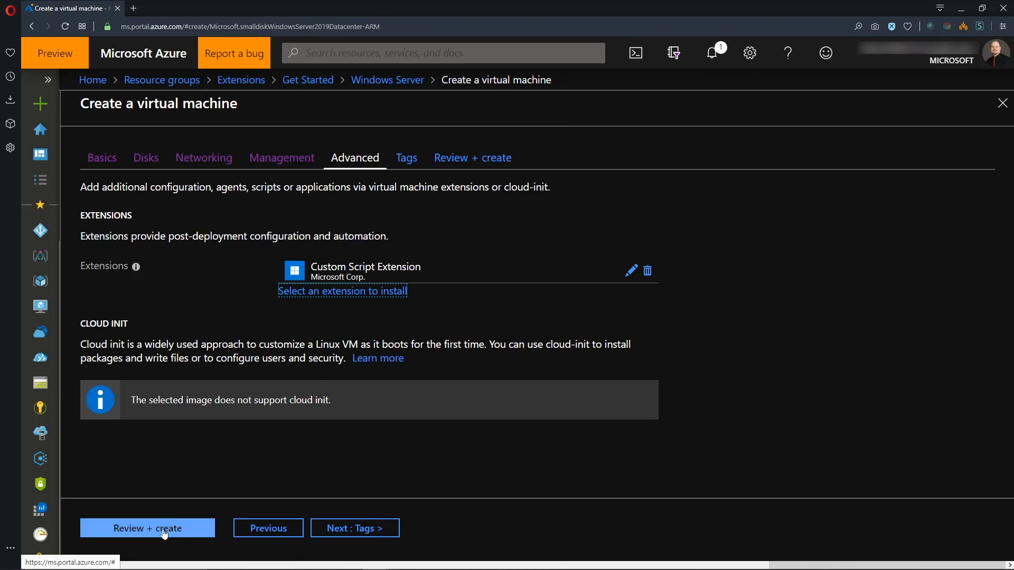
Review and create the VM, then view the Extensions resource group's resources
click(146, 529)
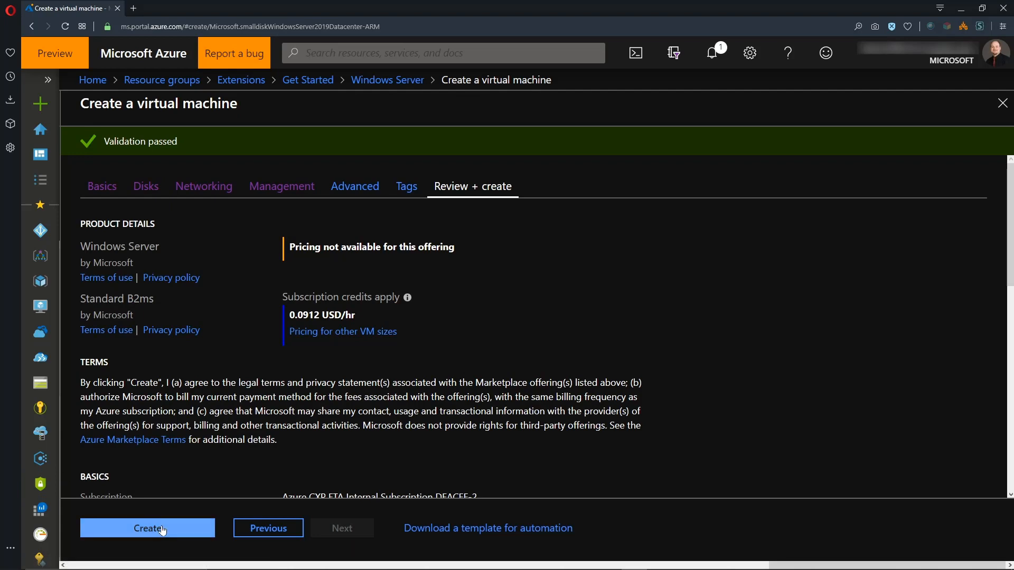
click(148, 528)
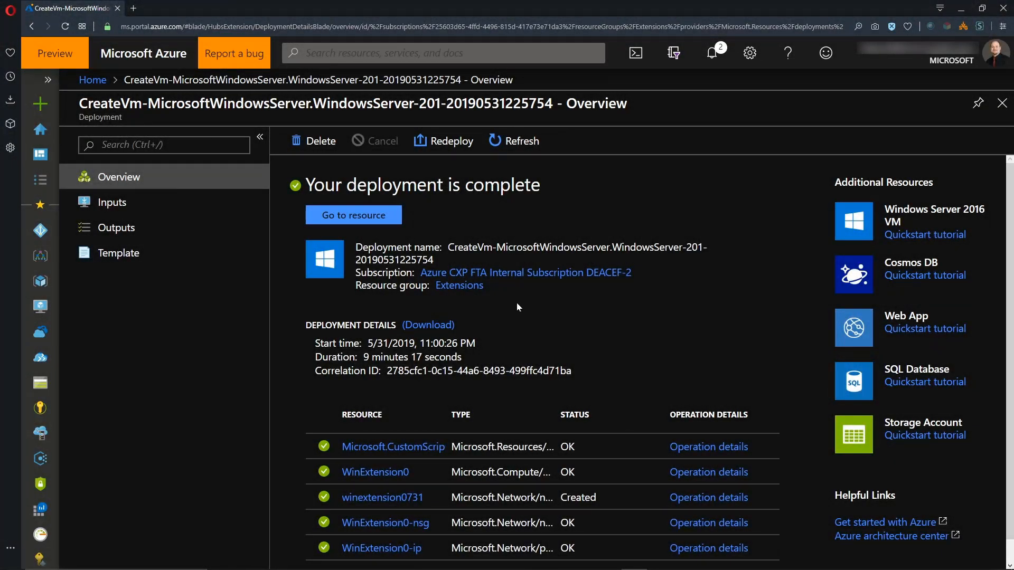
click(459, 285)
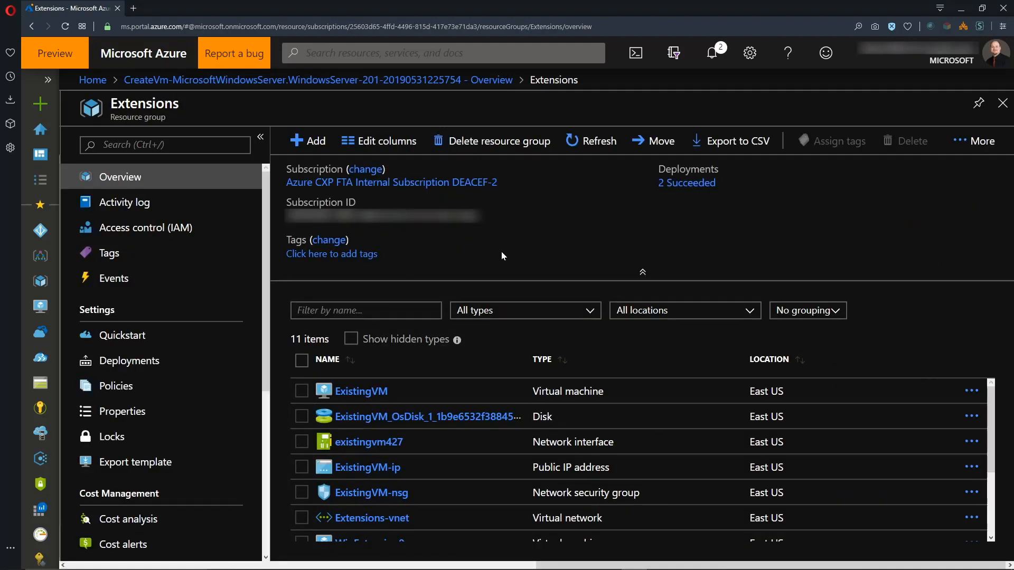
scroll(down, 3)
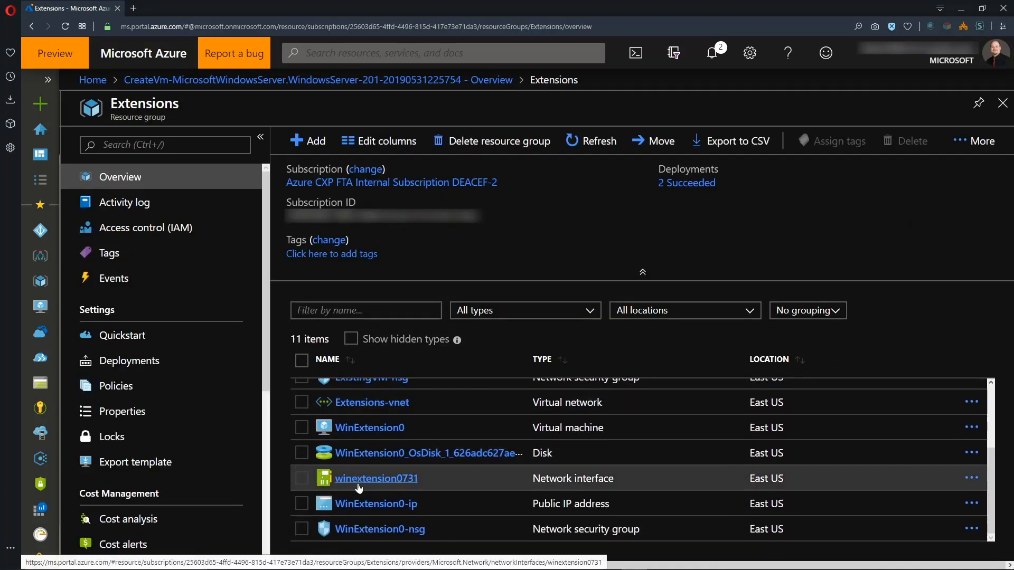
View the WinExtension0 network interface details to get its public IP
click(368, 428)
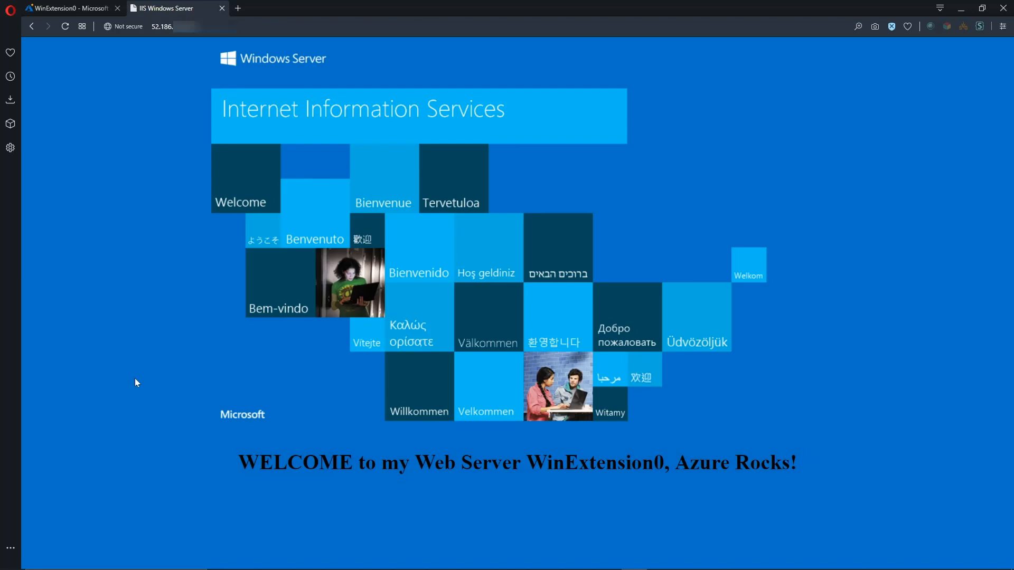
mouse_move(128, 365)
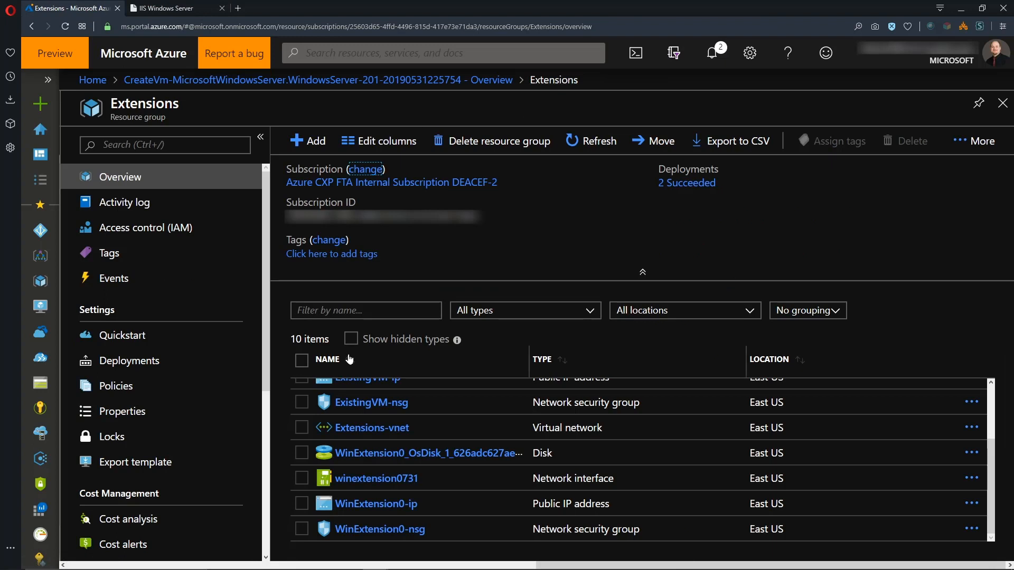
Check that ExistingVM has no extensions installed and return to its overview
scroll(up, 3)
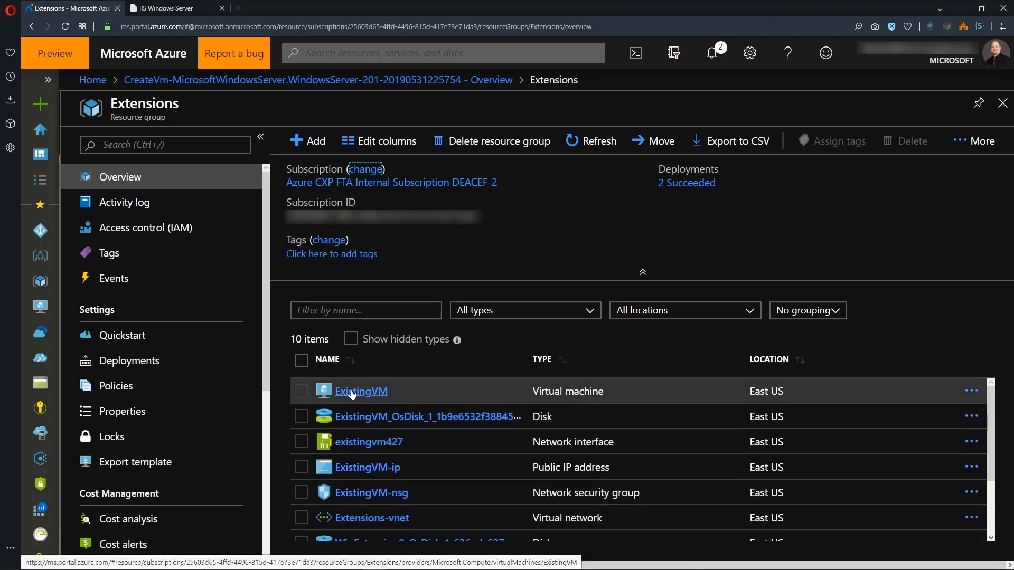
click(361, 391)
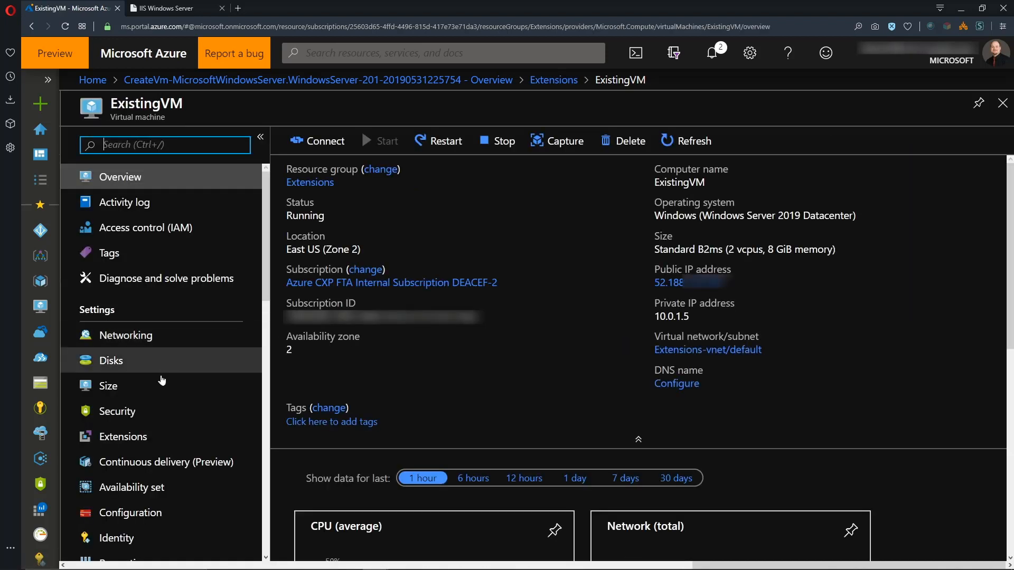
click(122, 436)
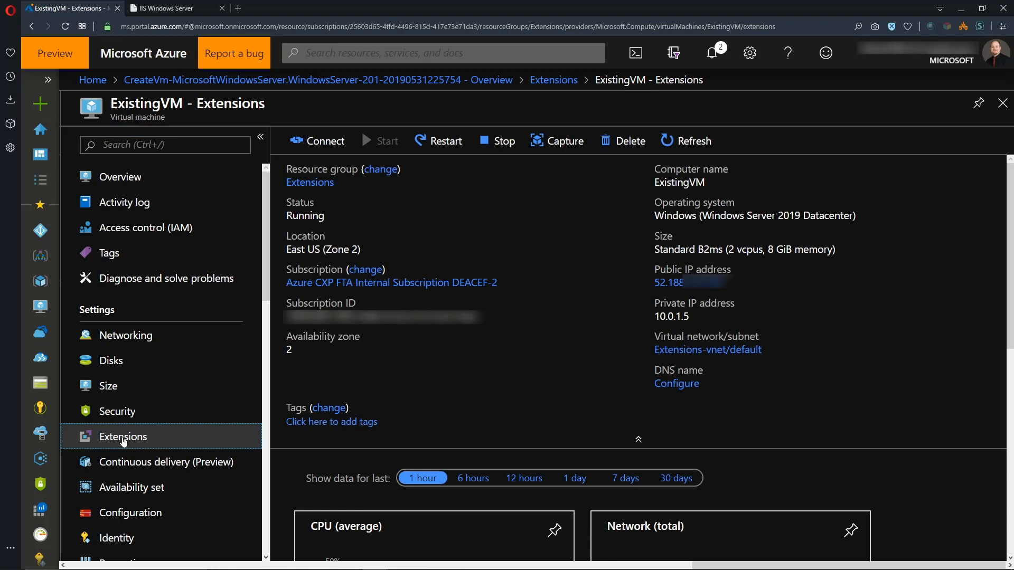
click(122, 436)
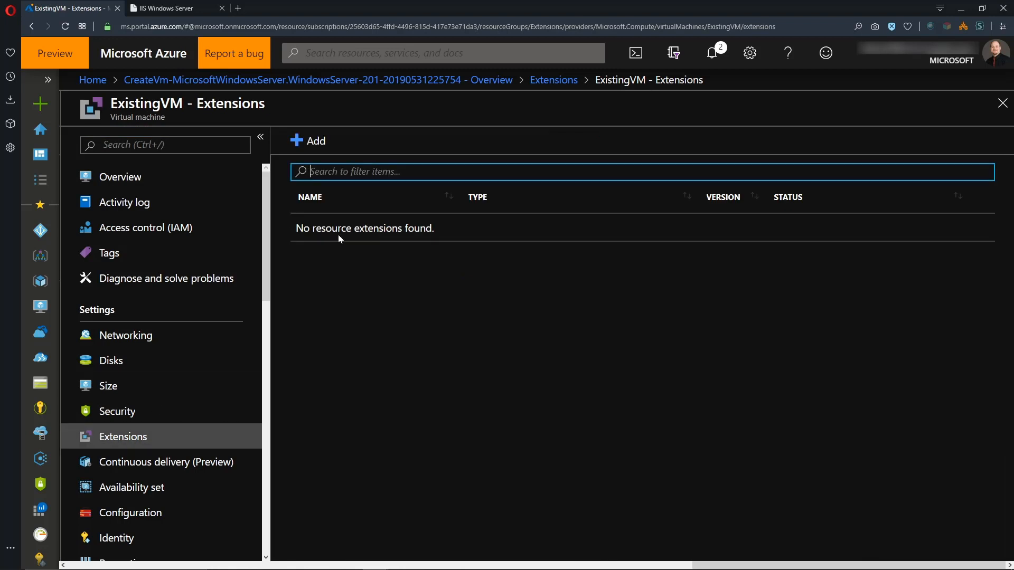
click(120, 176)
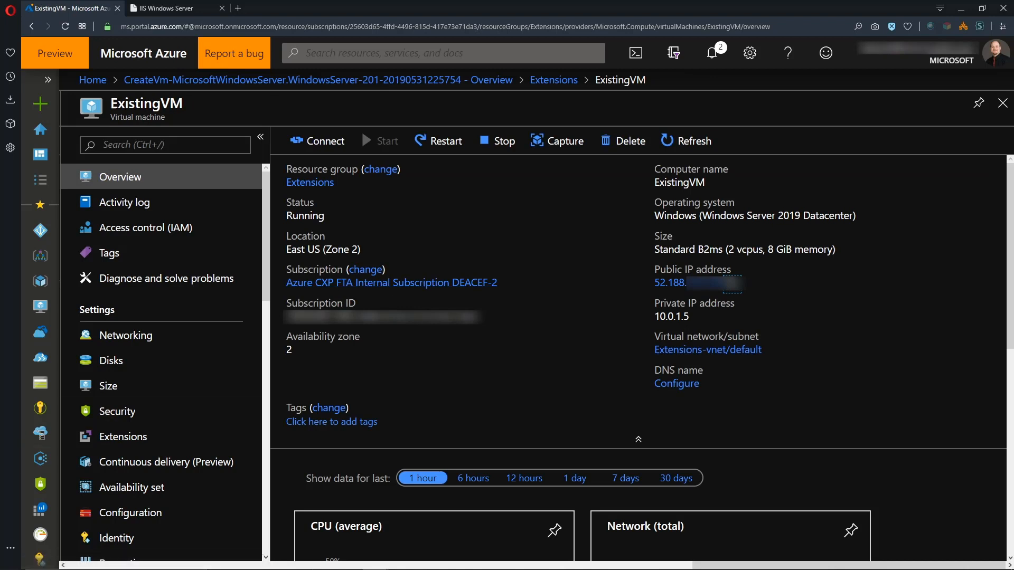
Browse to ExistingVM's public IP, which fails to load, and return to the portal
click(686, 283)
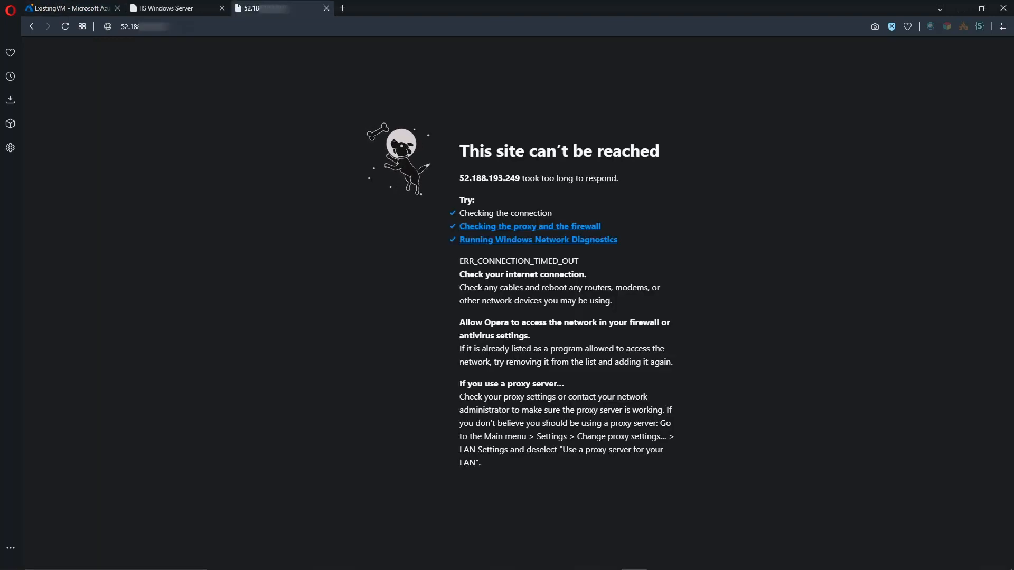
click(65, 26)
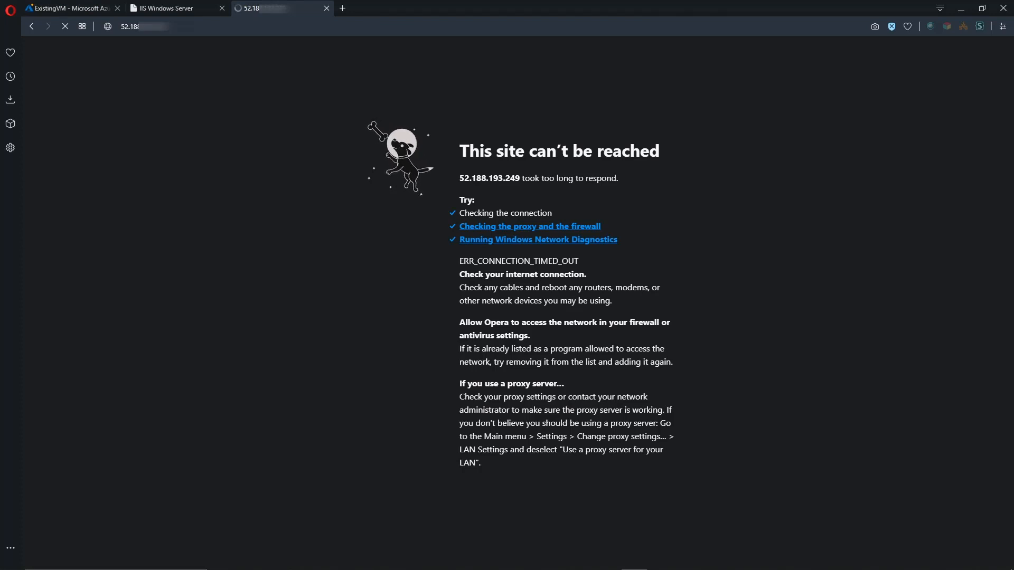
click(68, 7)
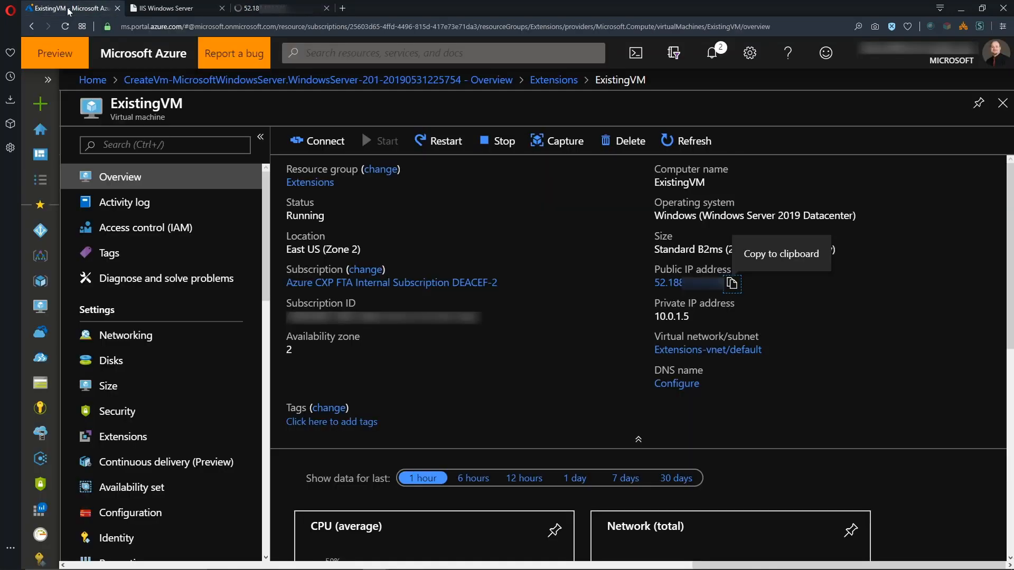
Add the Custom Script Extension to ExistingVM's extensions
click(122, 437)
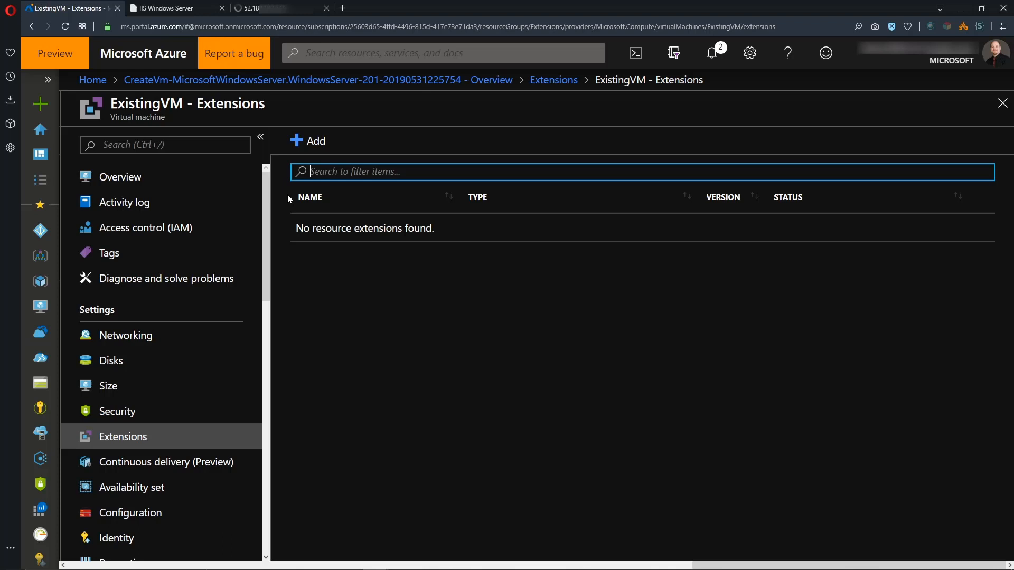
click(308, 140)
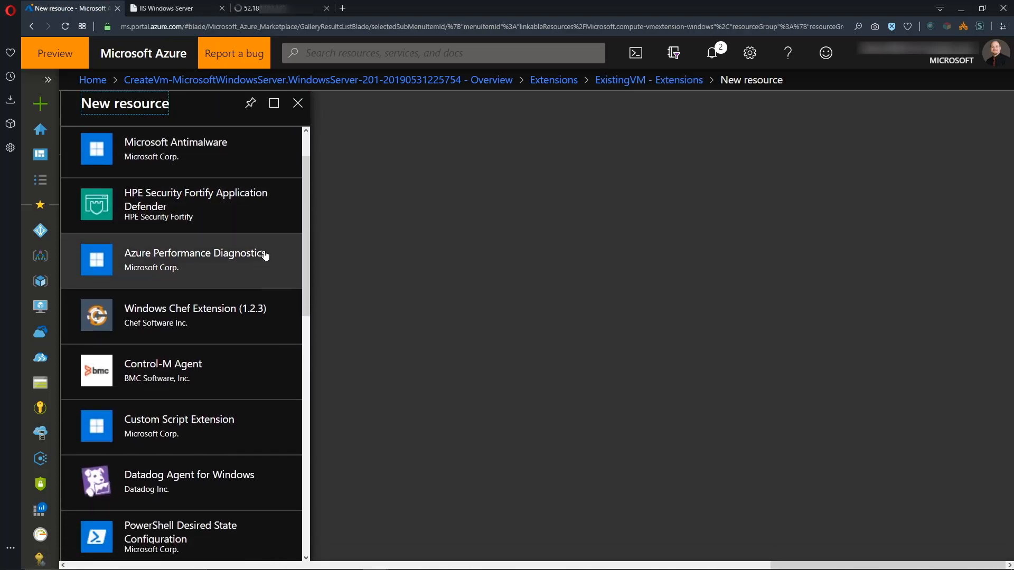
scroll(down, 3)
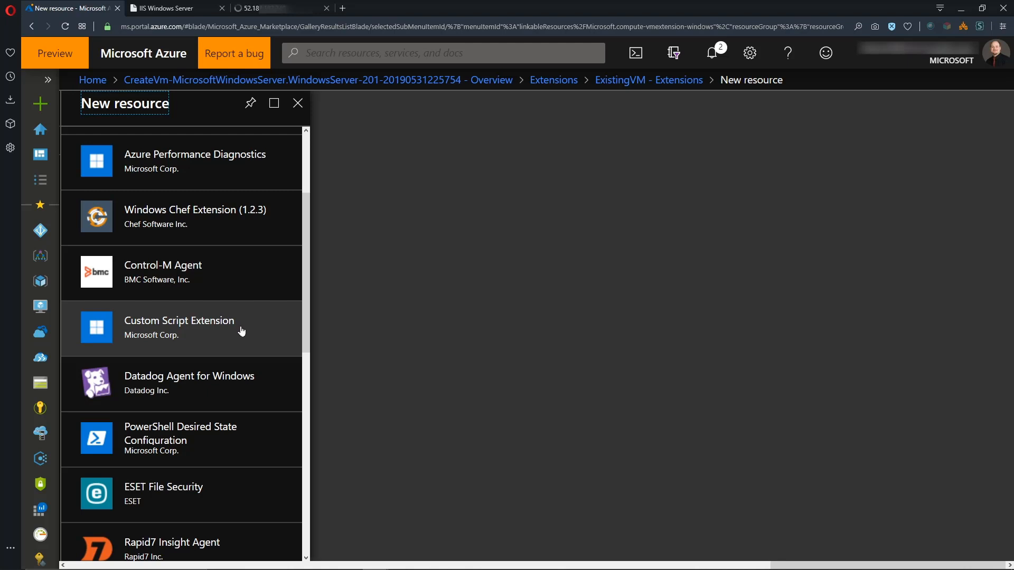
click(180, 327)
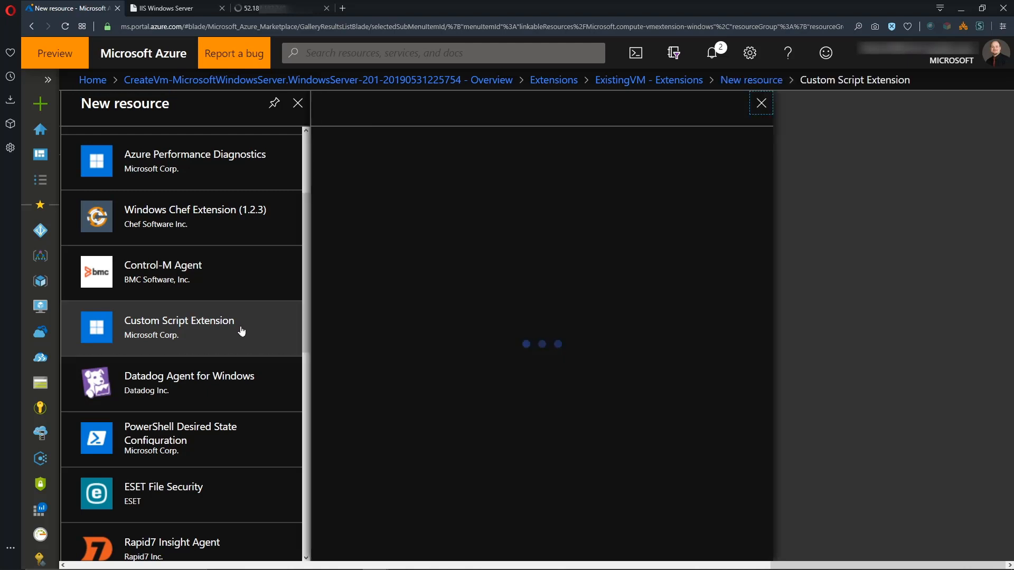
click(179, 327)
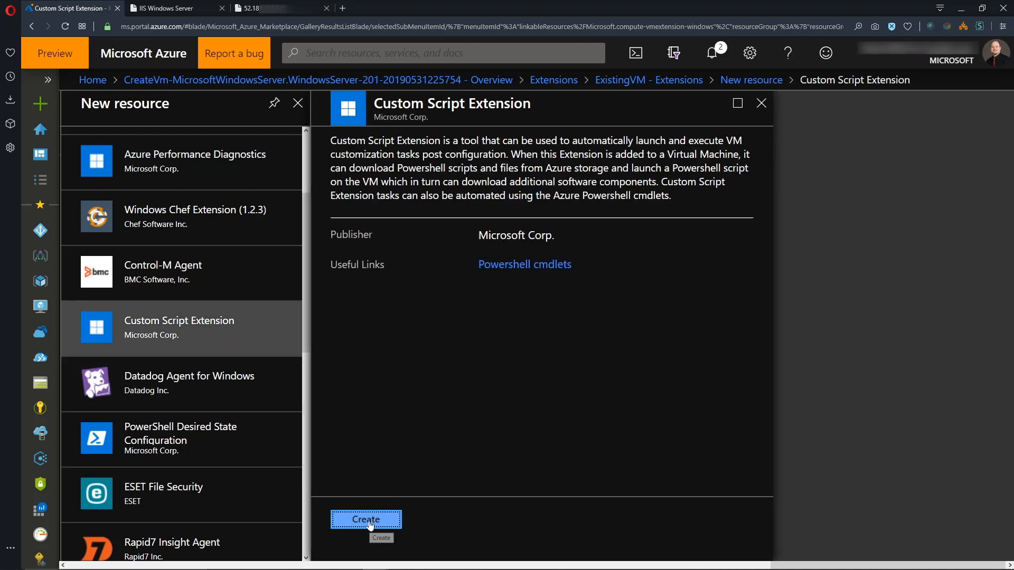
Upload AA-Install_IIS.ps1 as the script and submit the extension install
click(366, 520)
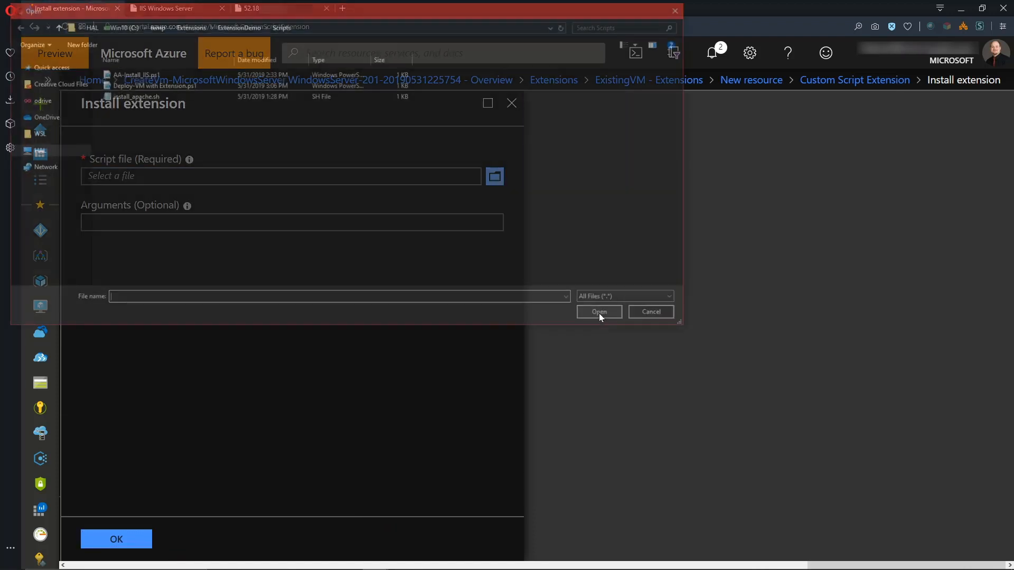
click(132, 73)
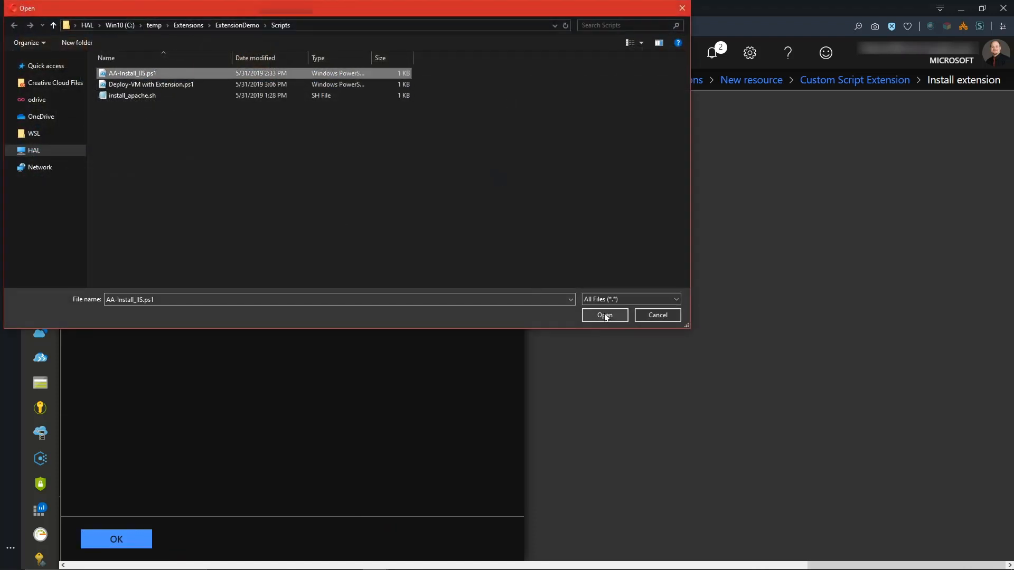
click(604, 314)
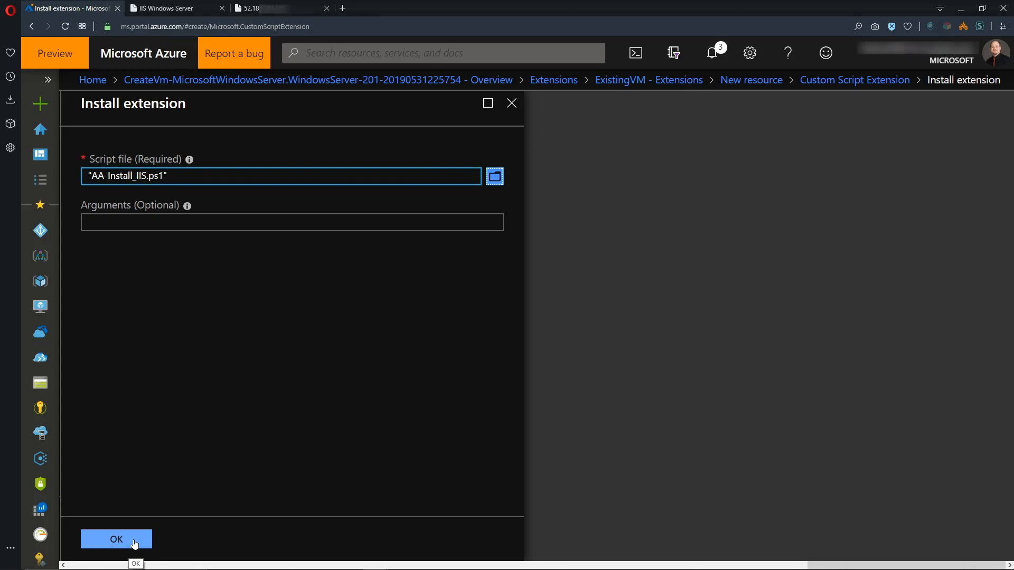
click(116, 540)
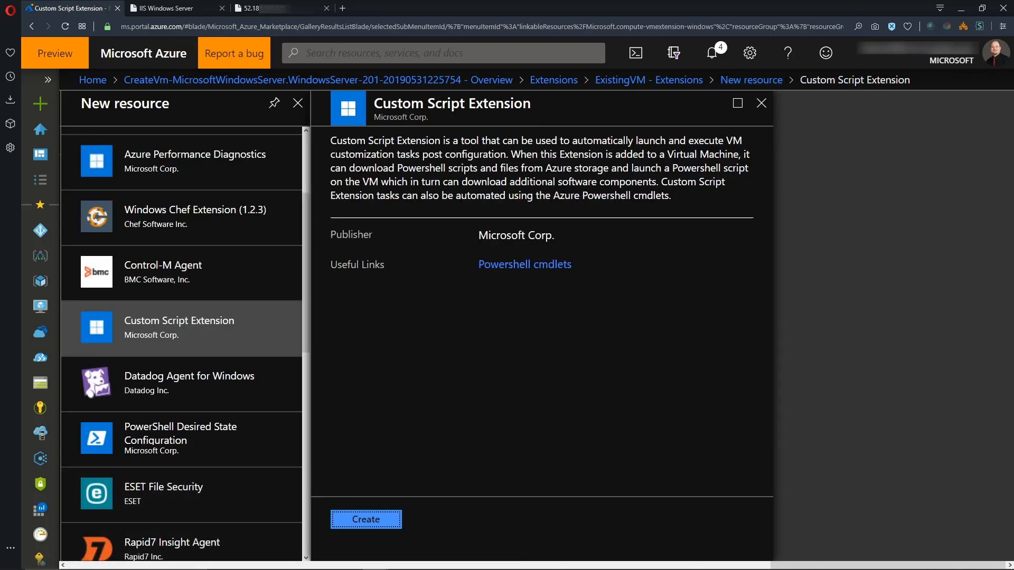
View the succeeded extension deployment from Notifications, then switch to Visual Studio
click(365, 519)
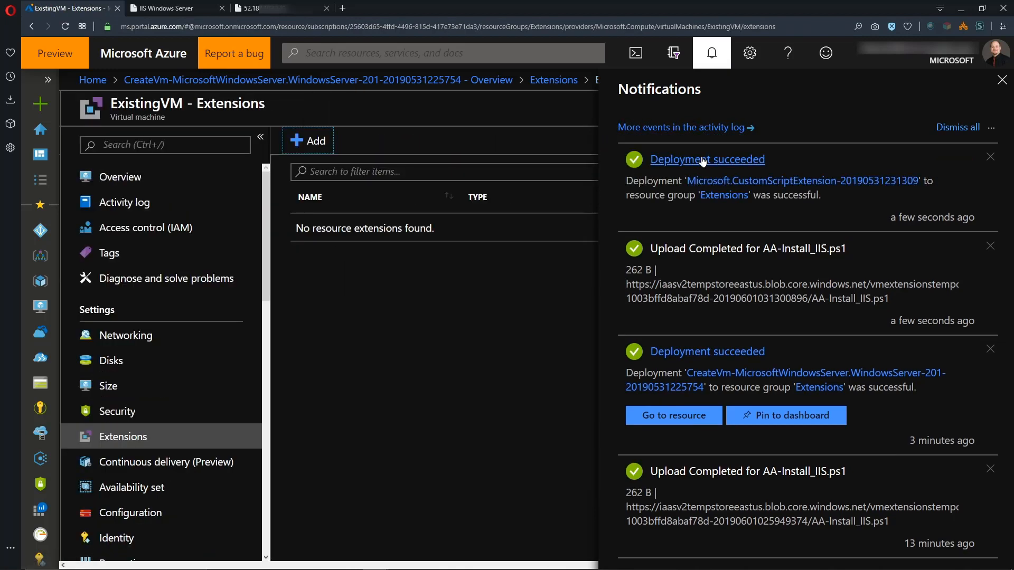
click(706, 159)
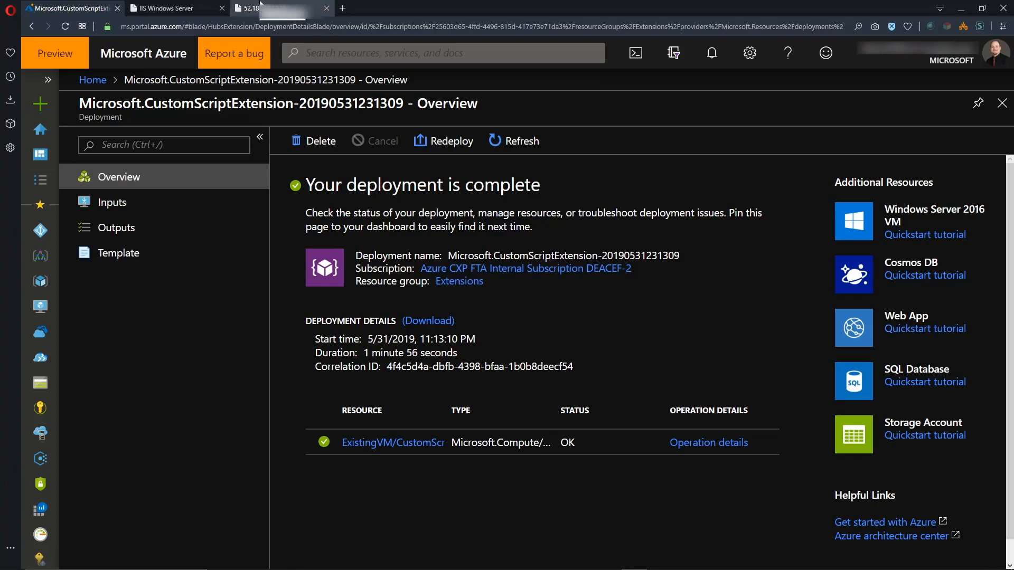
click(278, 7)
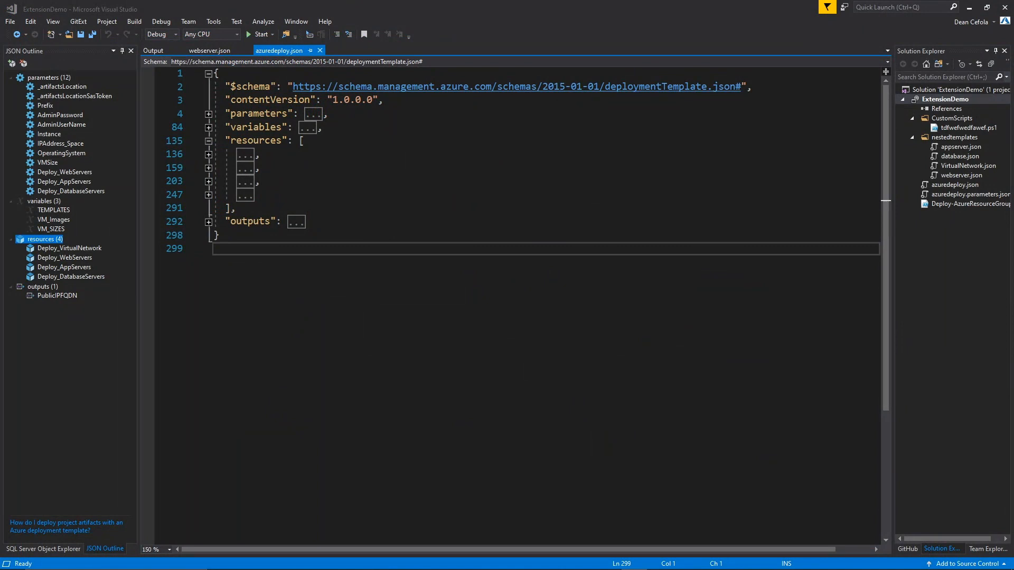
mouse_move(195, 332)
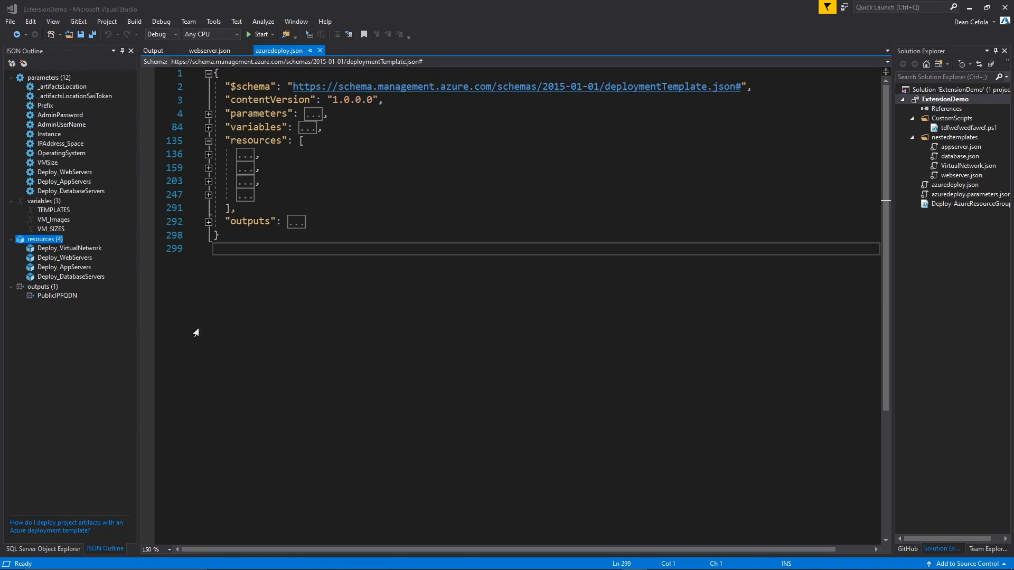
mouse_move(195, 328)
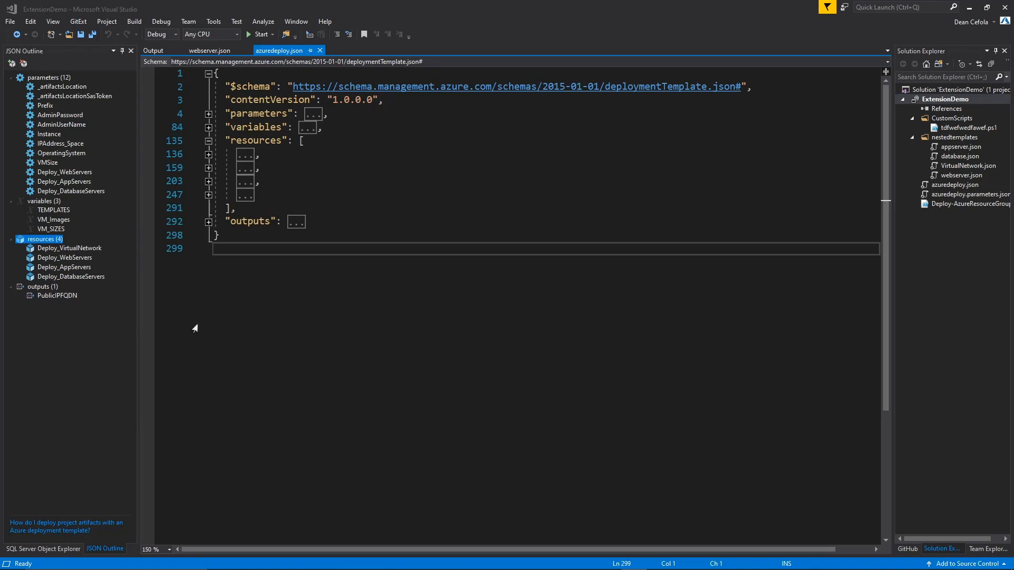
View webserver.json and expand its JSON Outline parameters and variables
click(209, 51)
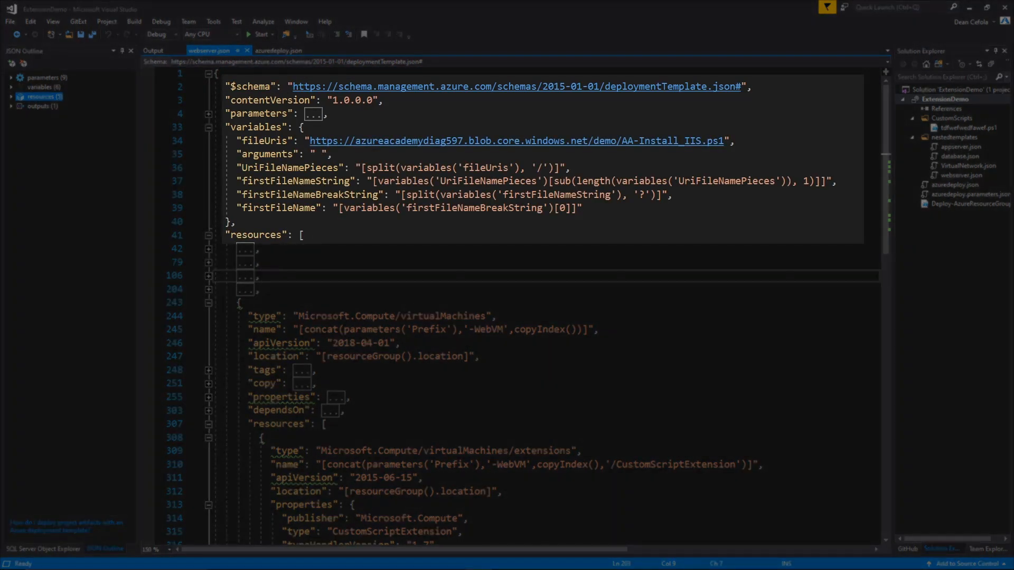
click(259, 275)
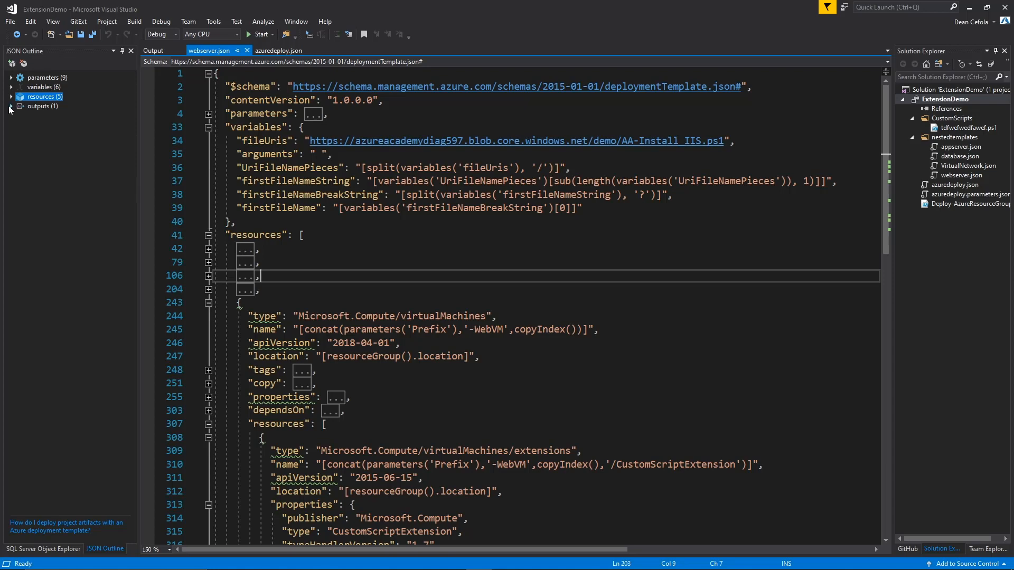
click(11, 77)
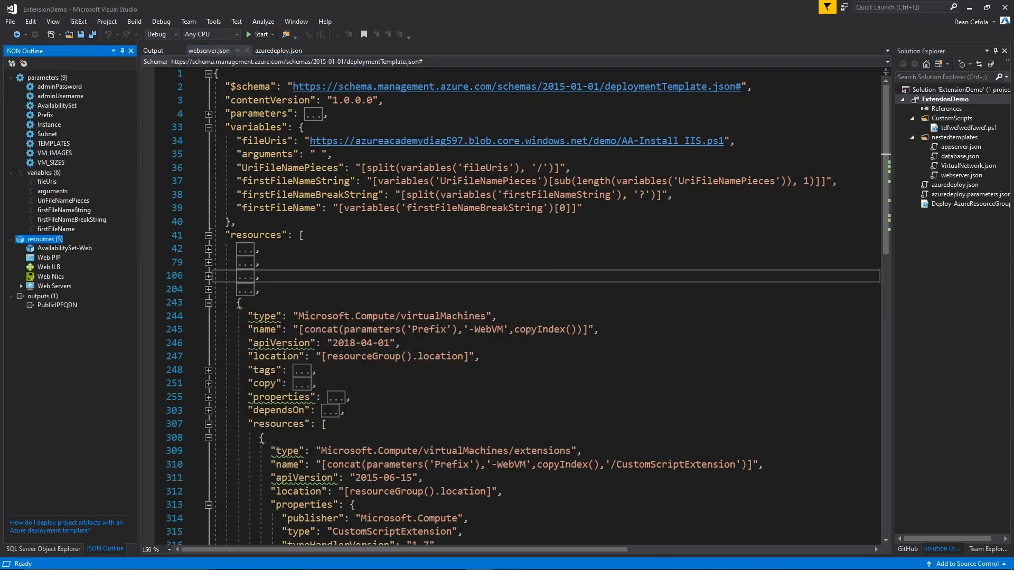
mouse_move(144, 217)
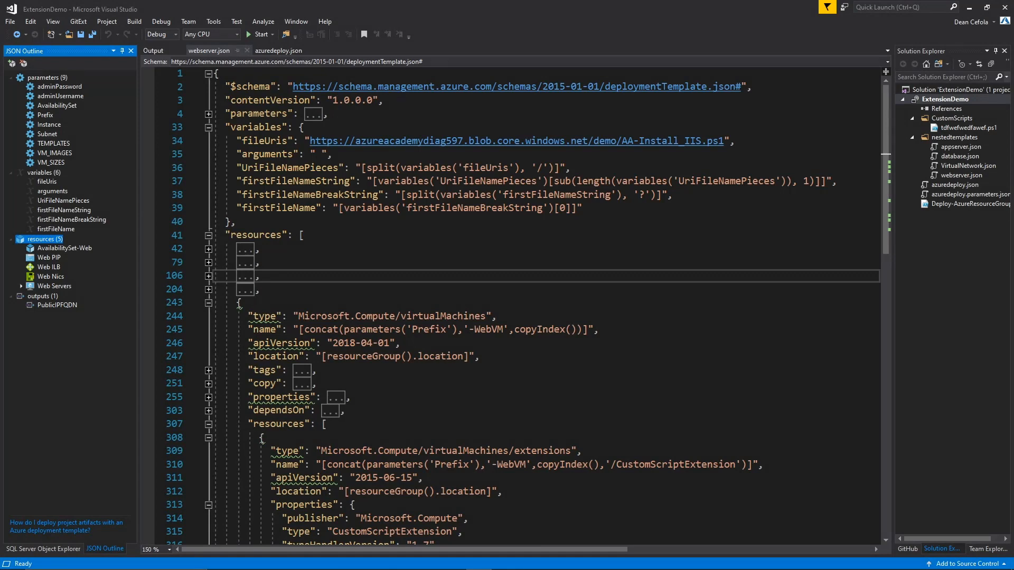
scroll(down, 3)
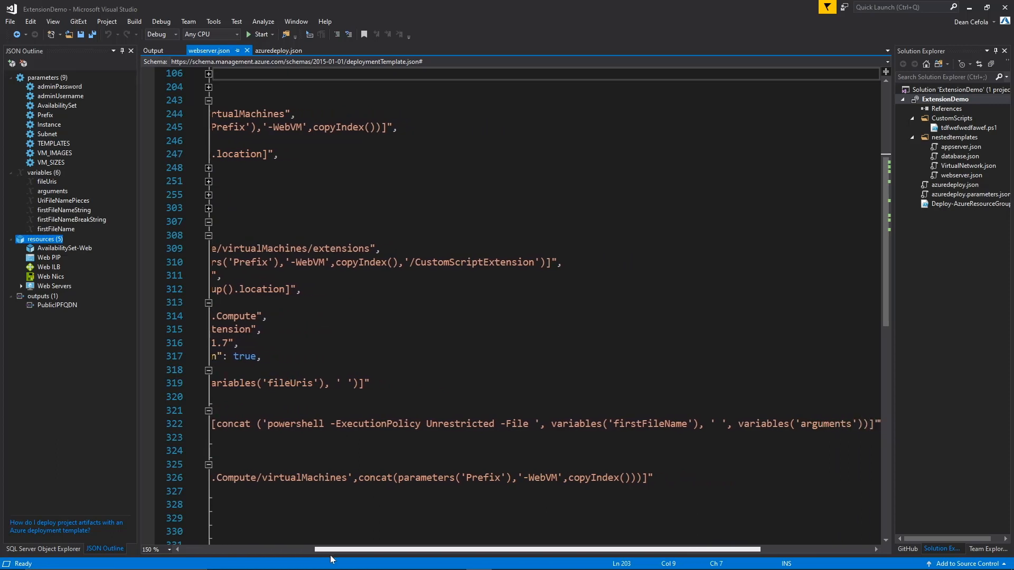
scroll(left, 3)
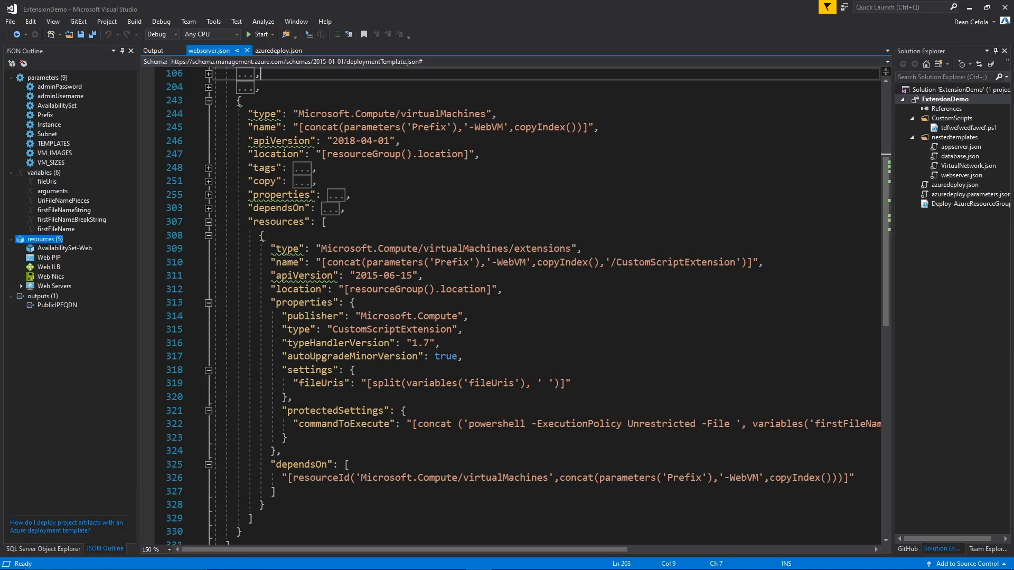
Deploy the project to ARMExtensionDemo, keeping the z99 parameter values
right_click(944, 99)
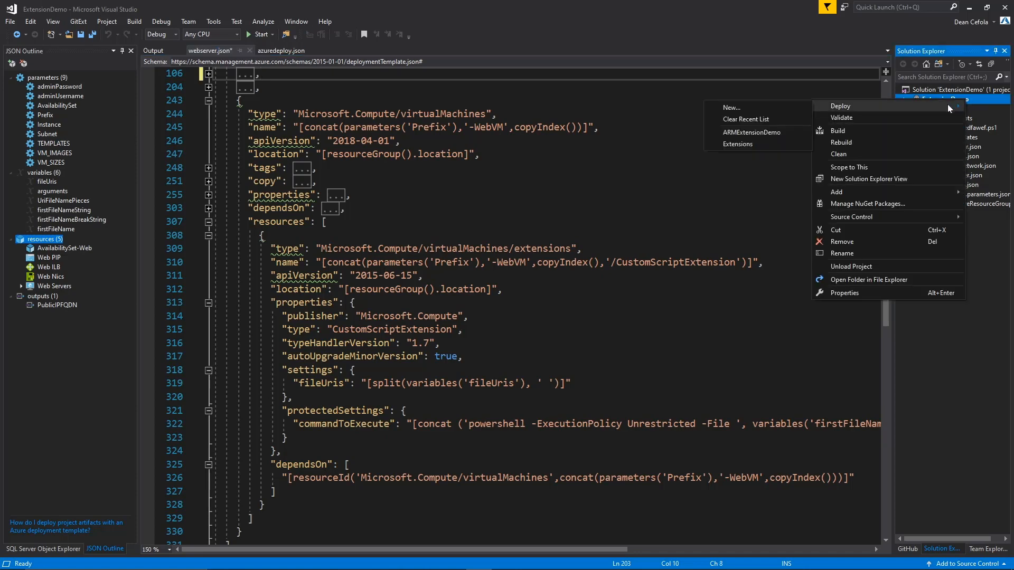
mouse_move(763, 136)
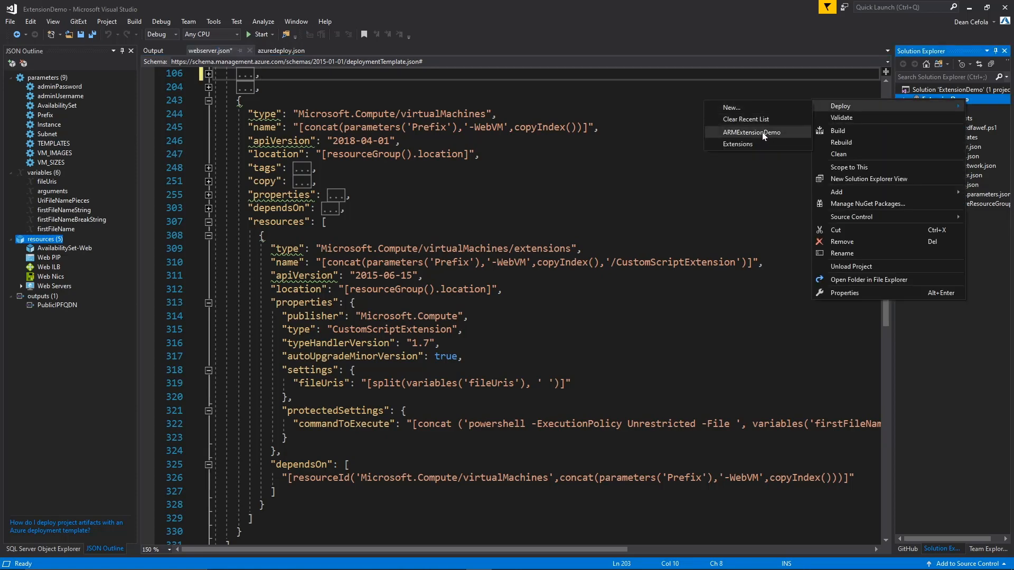
click(840, 105)
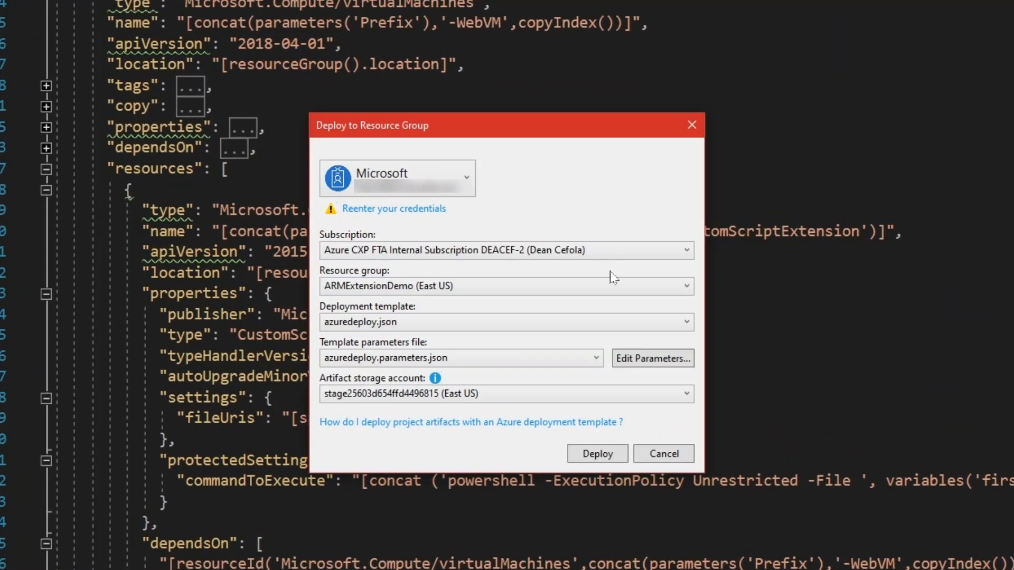
click(653, 358)
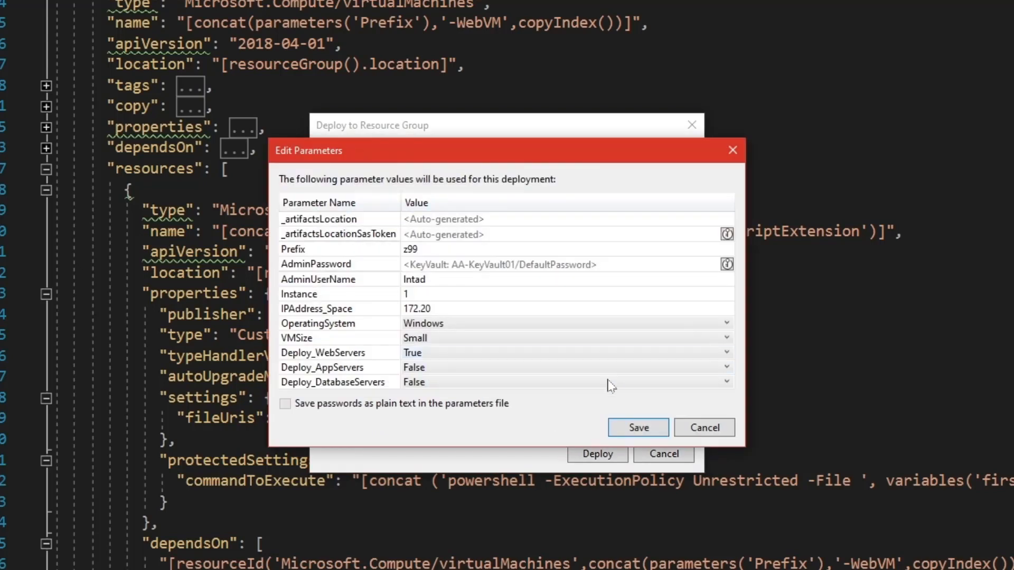
mouse_move(638, 428)
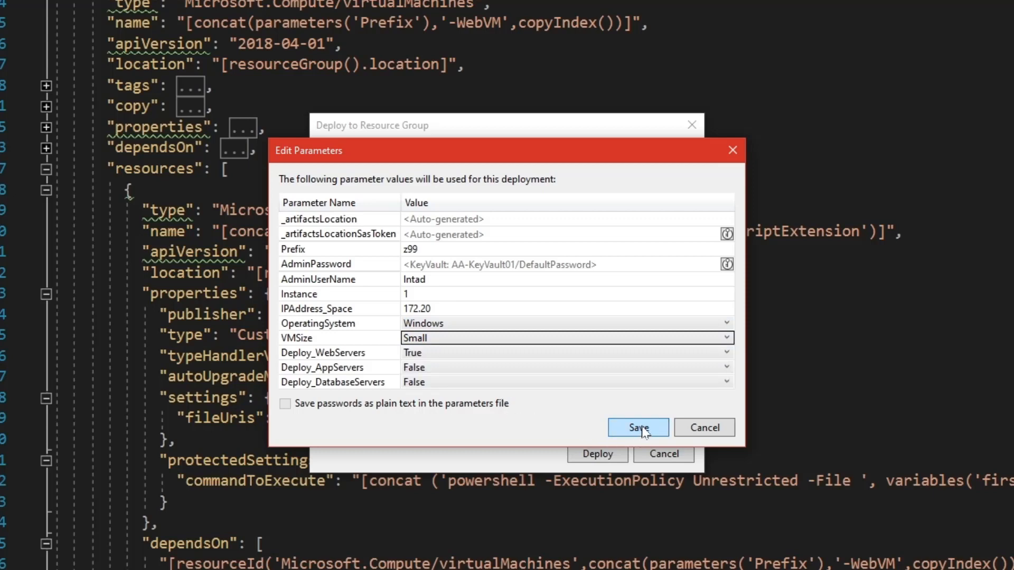
click(638, 428)
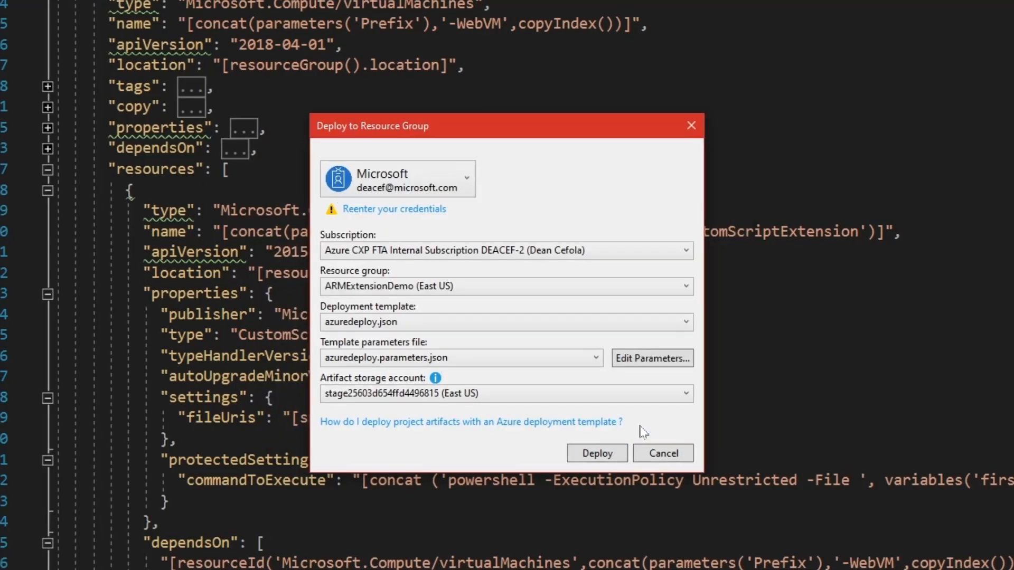
click(596, 453)
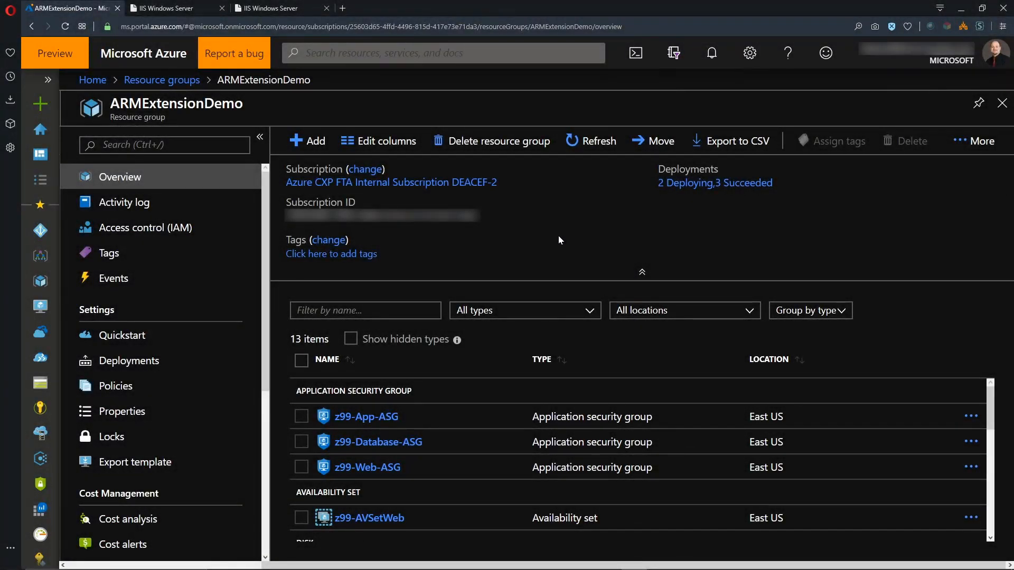
mouse_move(532, 391)
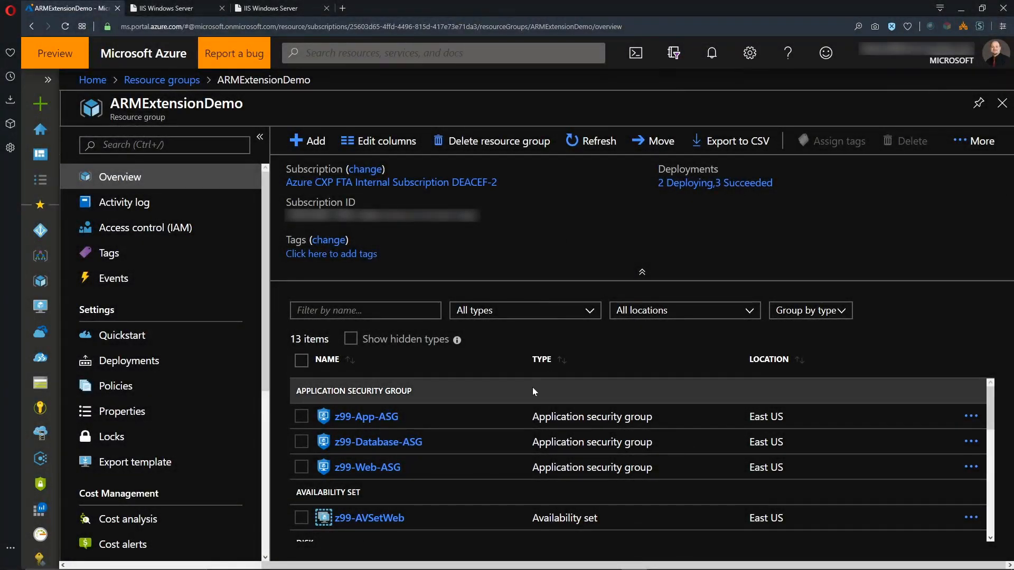
Locate z99-Web-ILB in the resource list, view its overview, and browse to its public IP
scroll(down, 3)
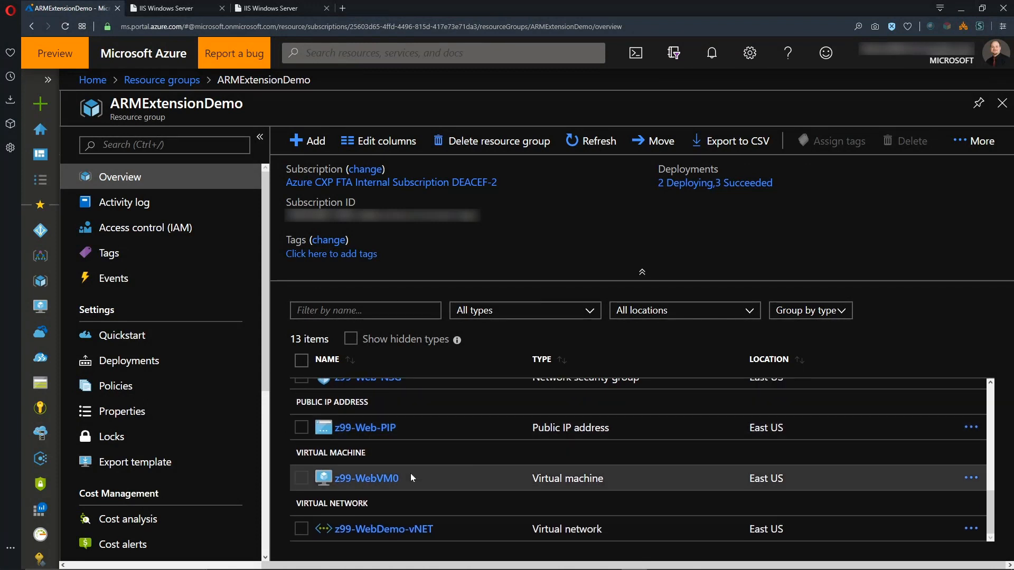
scroll(up, 3)
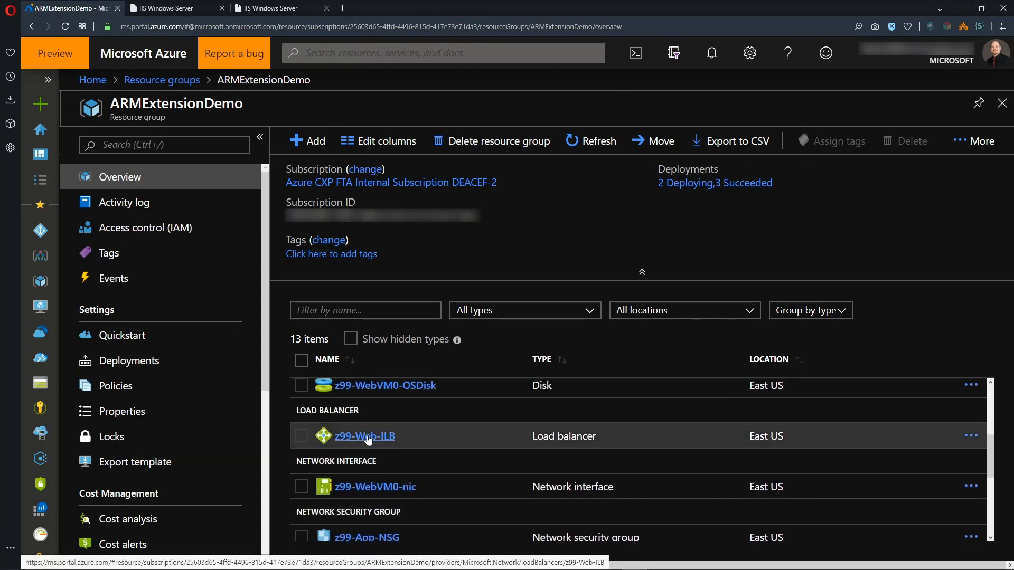
mouse_move(404, 438)
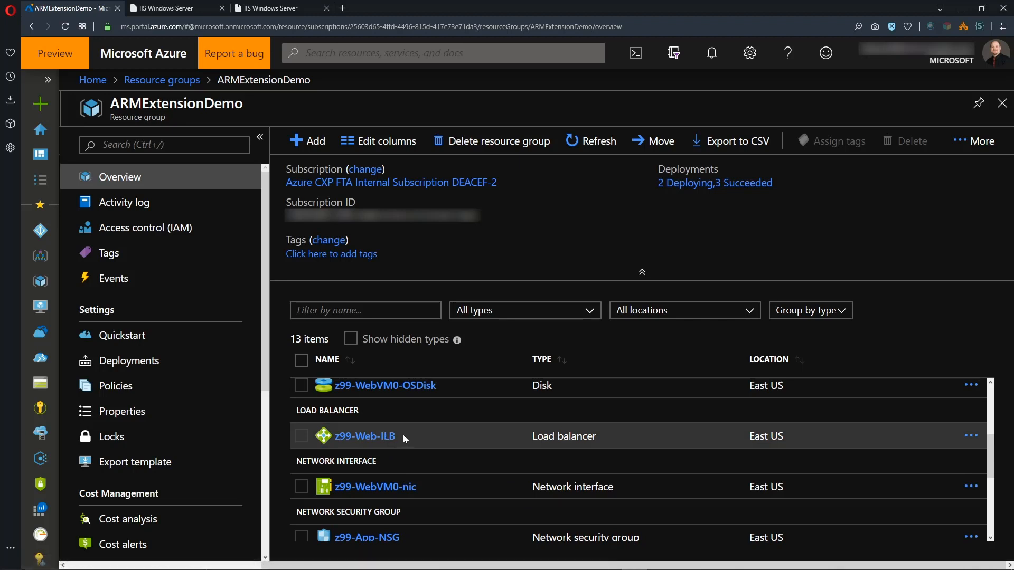
click(364, 436)
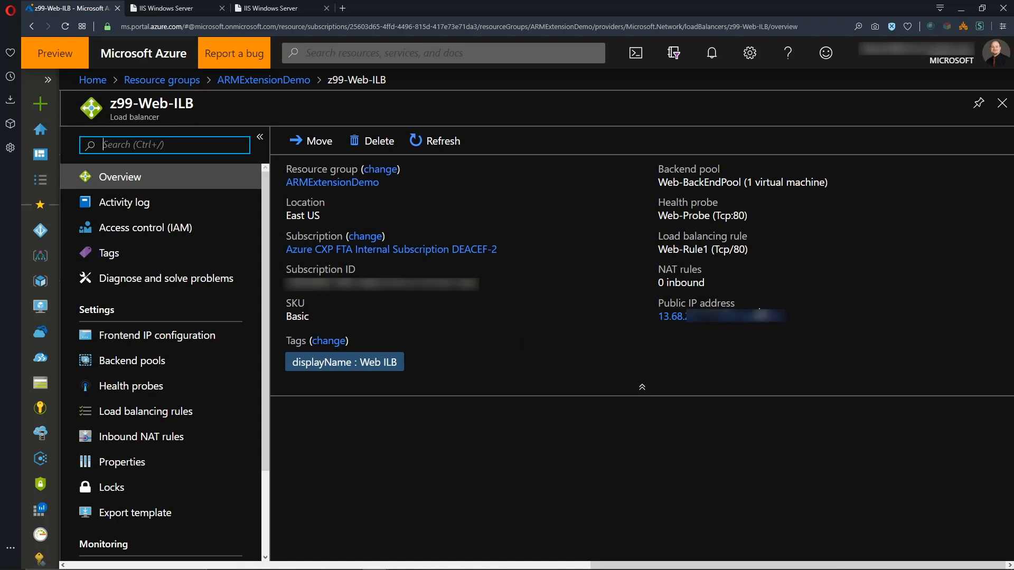
click(793, 316)
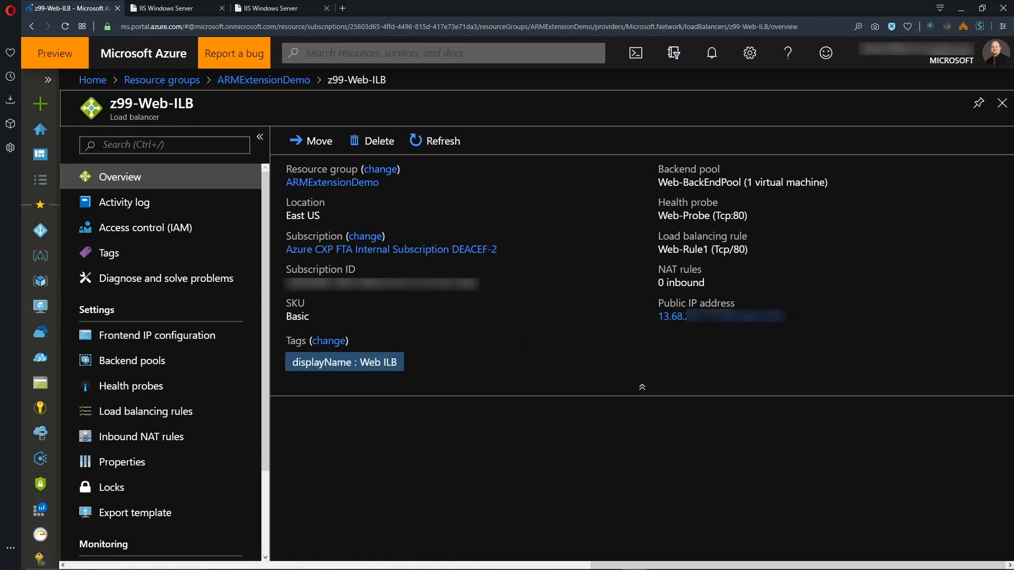
click(372, 7)
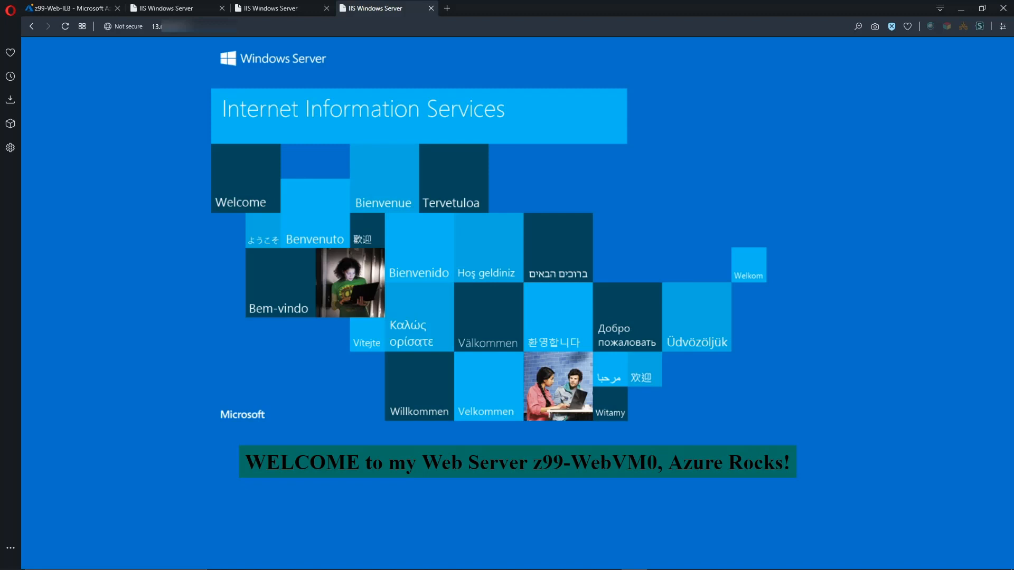
View the IIS welcome pages for WinExtension0 and ExistingVM in the other browser tabs
click(165, 7)
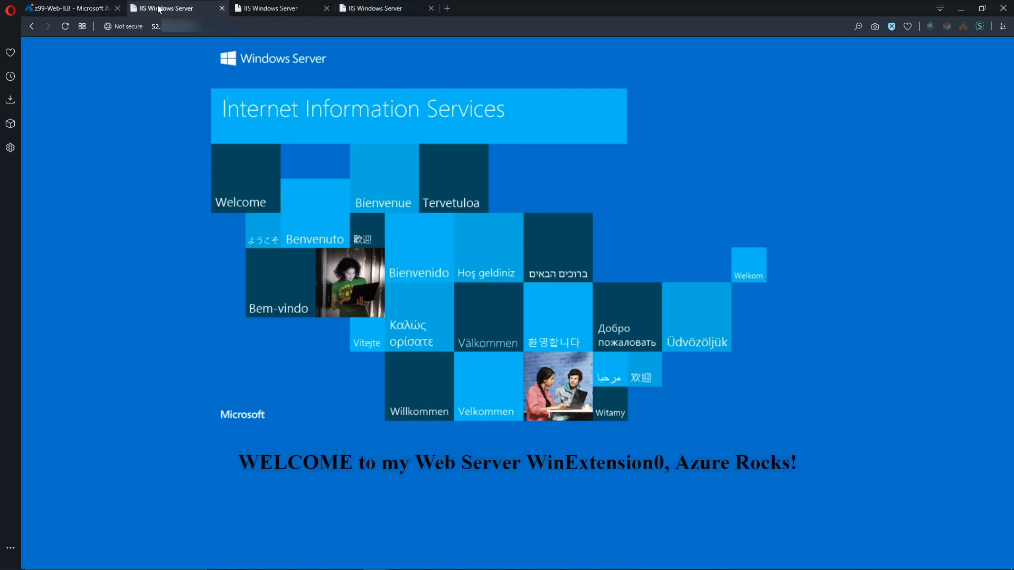
mouse_move(278, 7)
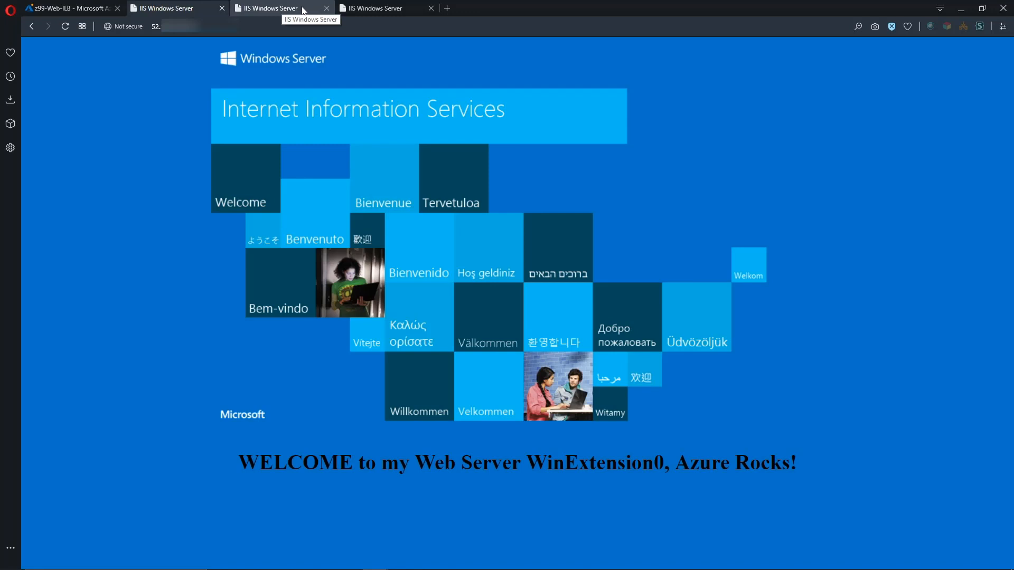
click(380, 7)
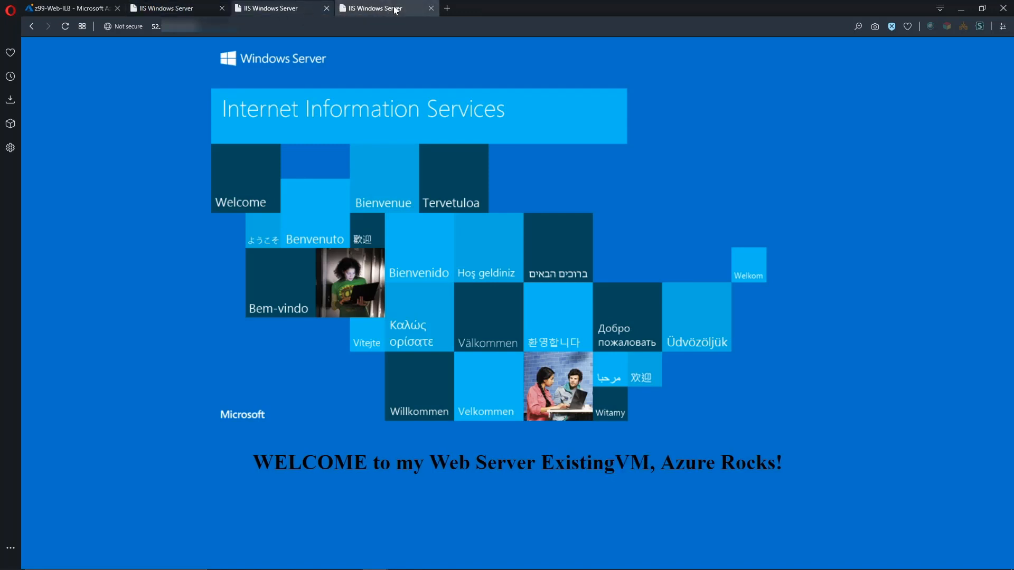
mouse_move(387, 8)
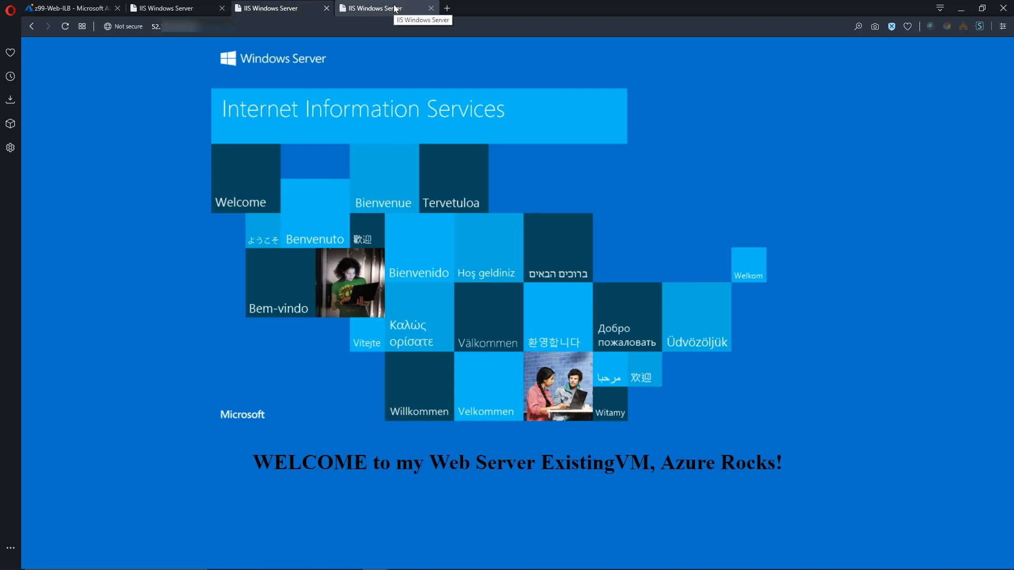